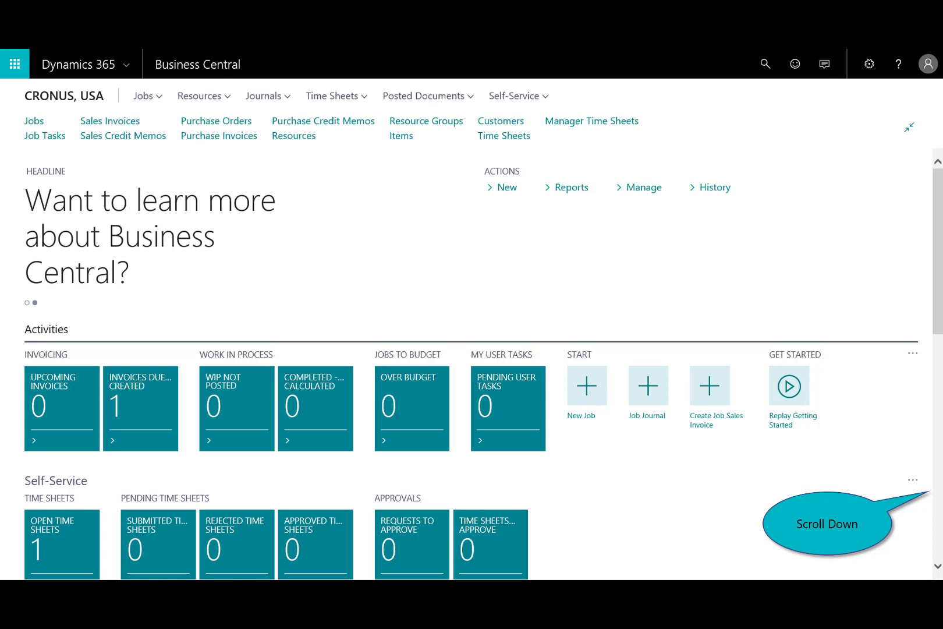
Start new job J00010 'New Office Remodel' for customer 30000, copying from an existing job.
scroll("down", 3)
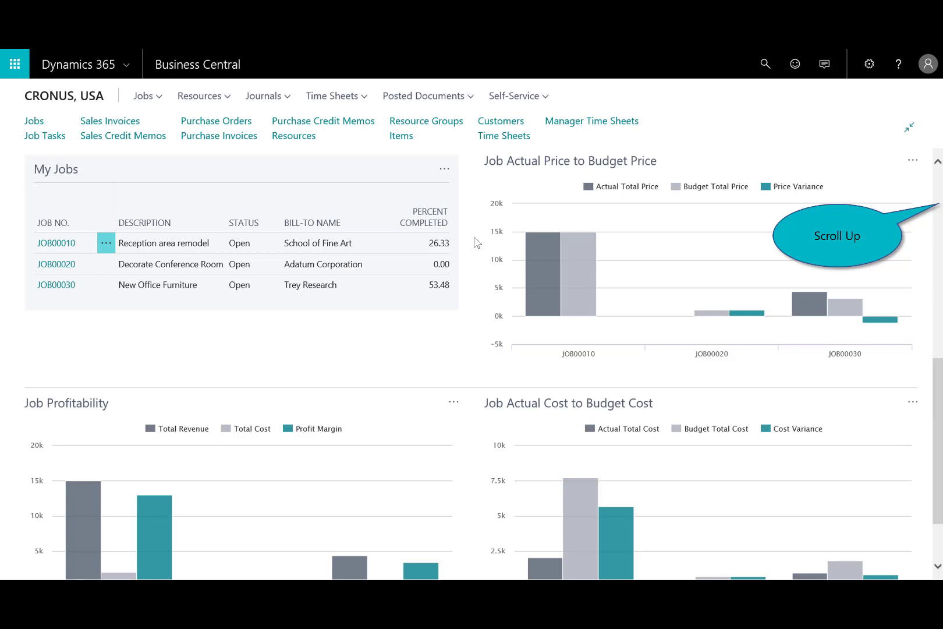
mouse_move(438, 160)
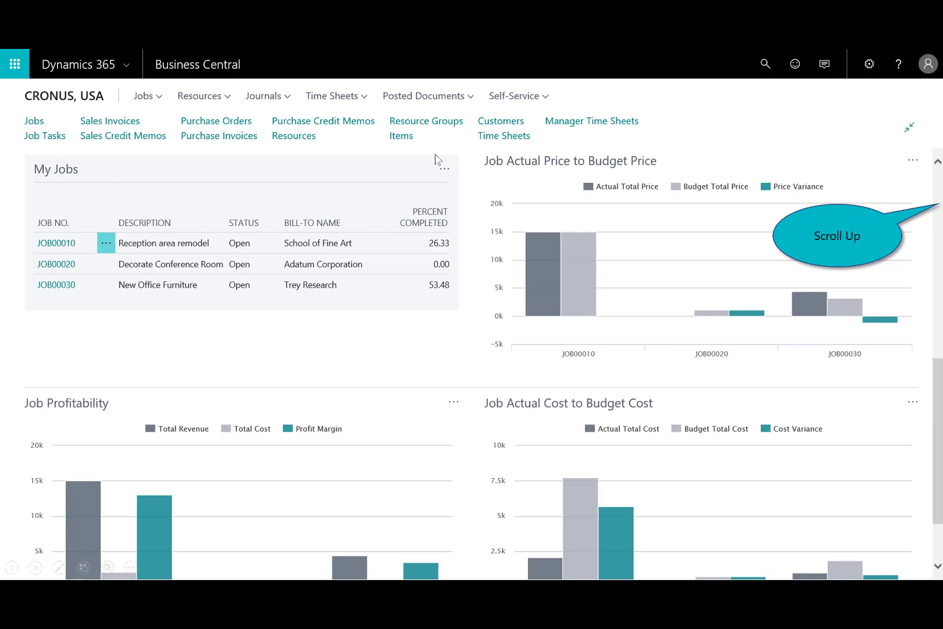
mouse_move(525, 416)
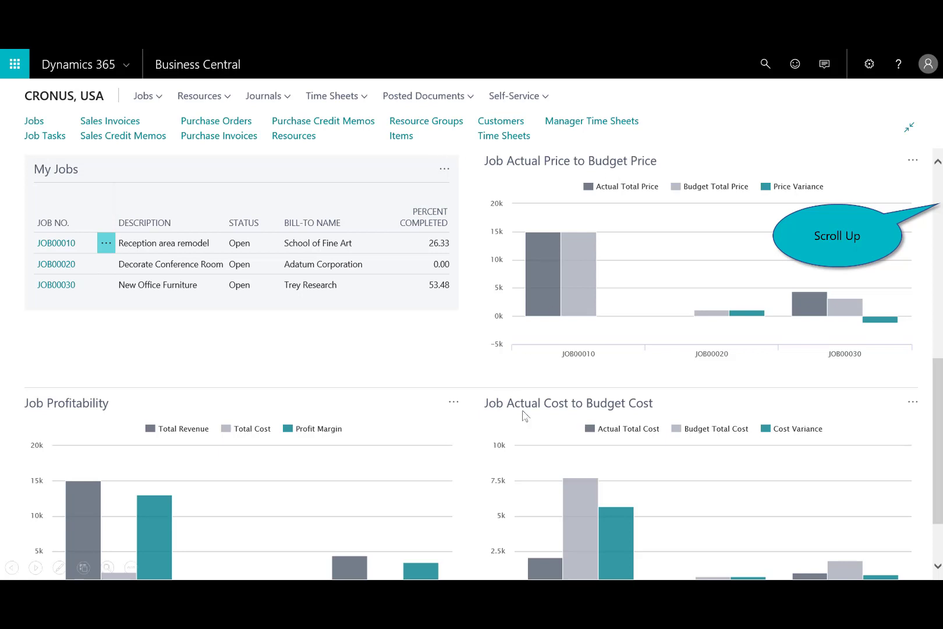
mouse_move(138, 407)
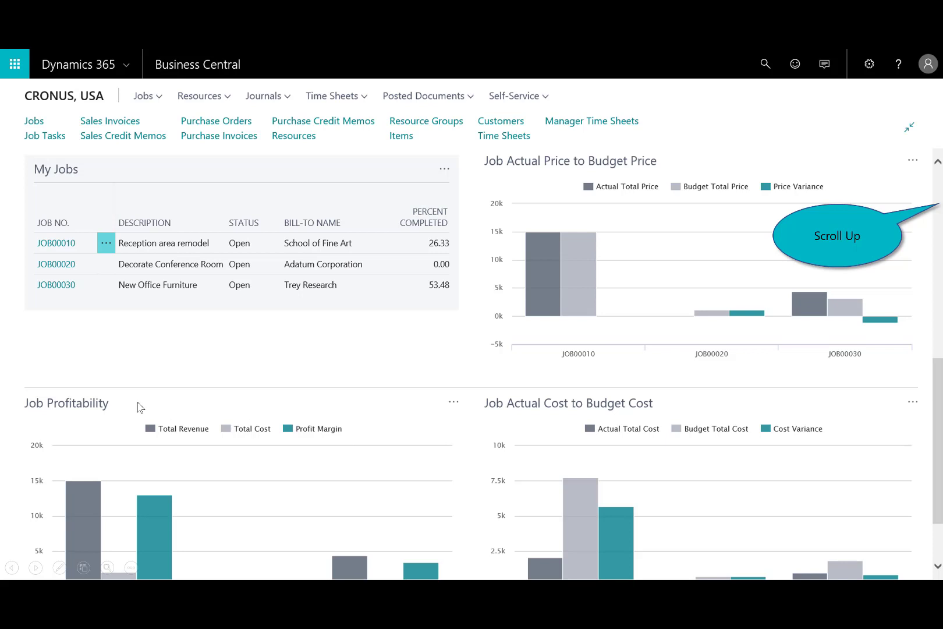
mouse_move(129, 174)
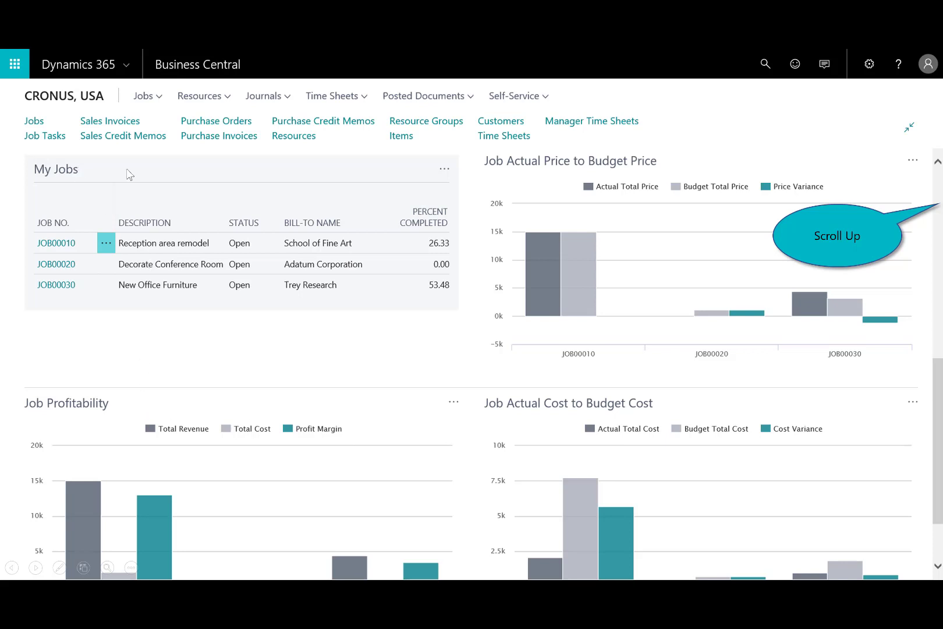
scroll("up", 3)
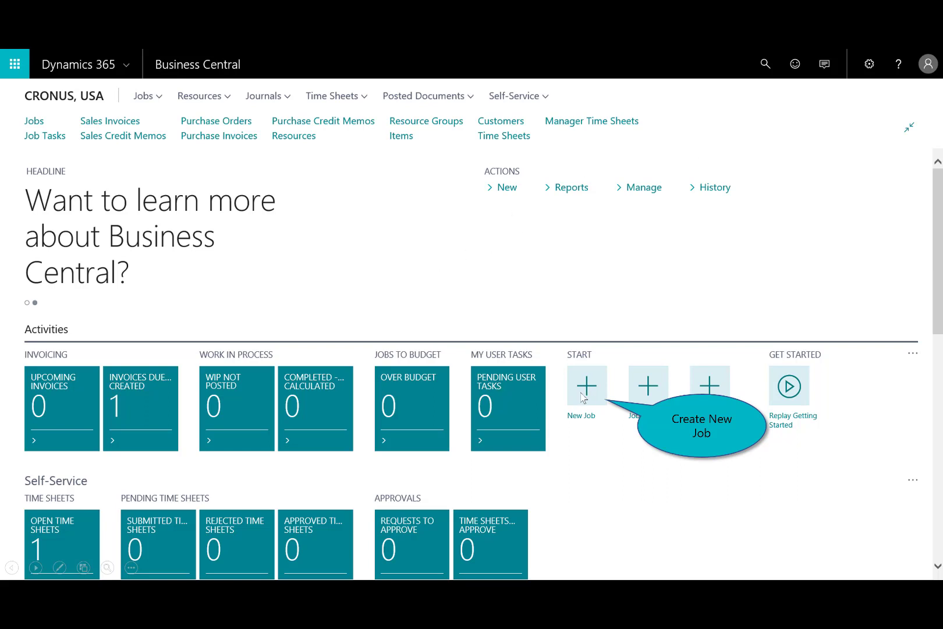
left_click(587, 385)
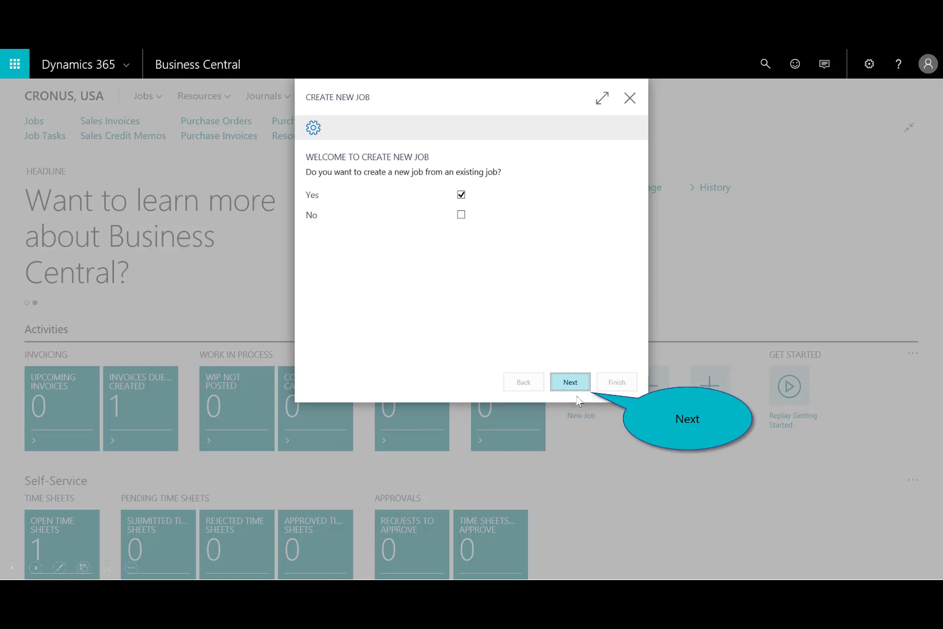
left_click(569, 382)
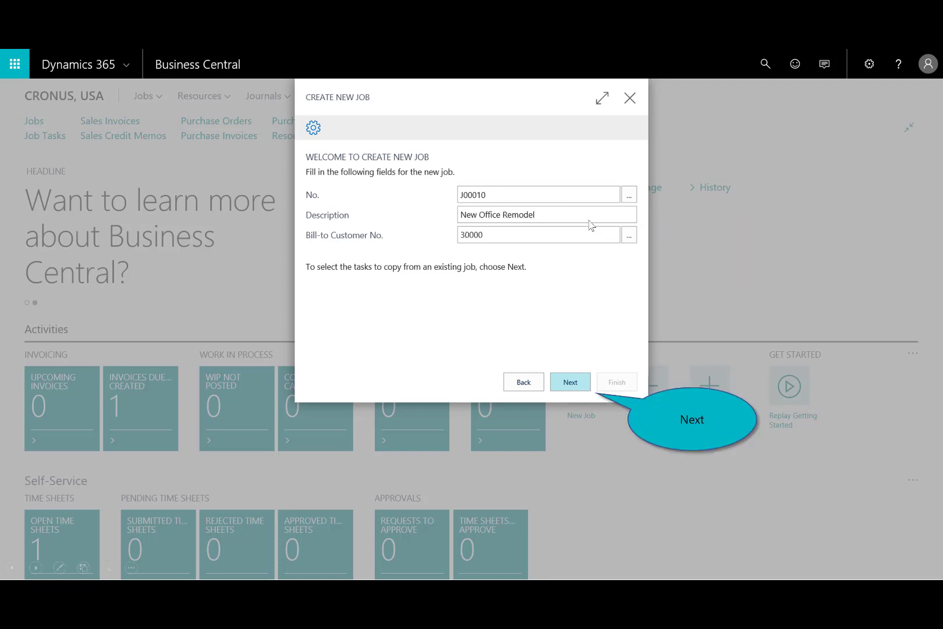
mouse_move(490, 202)
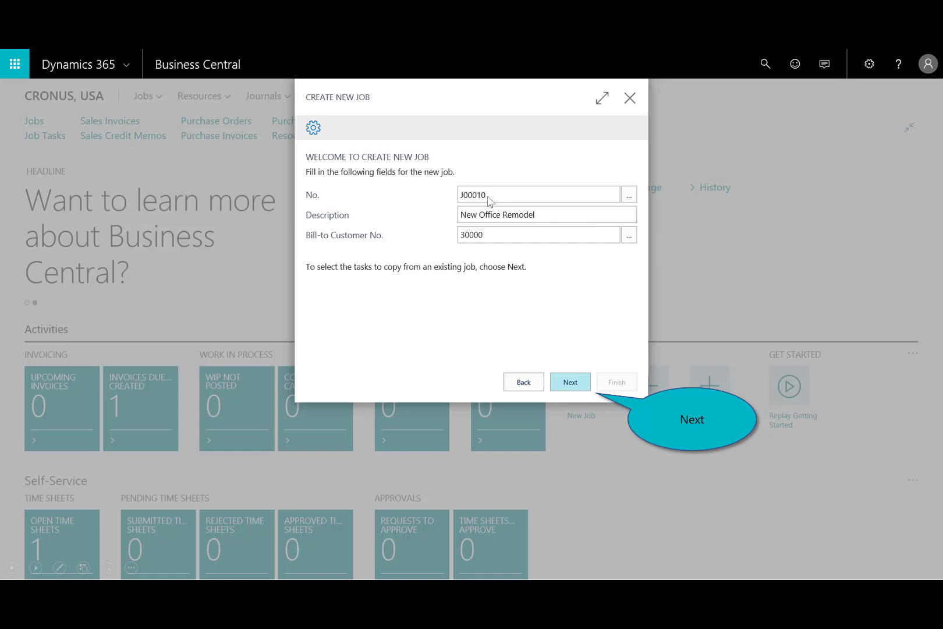
mouse_move(483, 249)
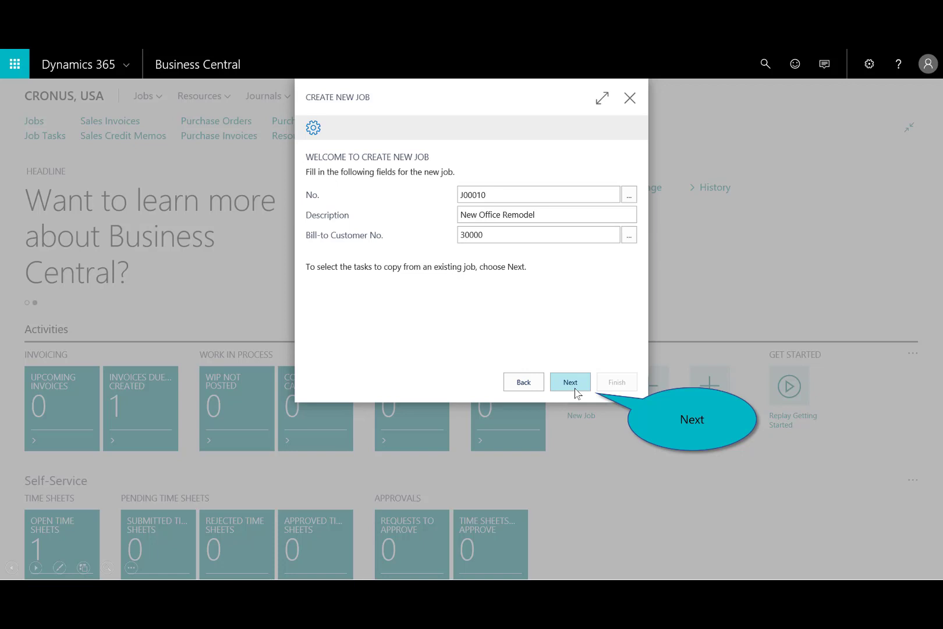
left_click(570, 381)
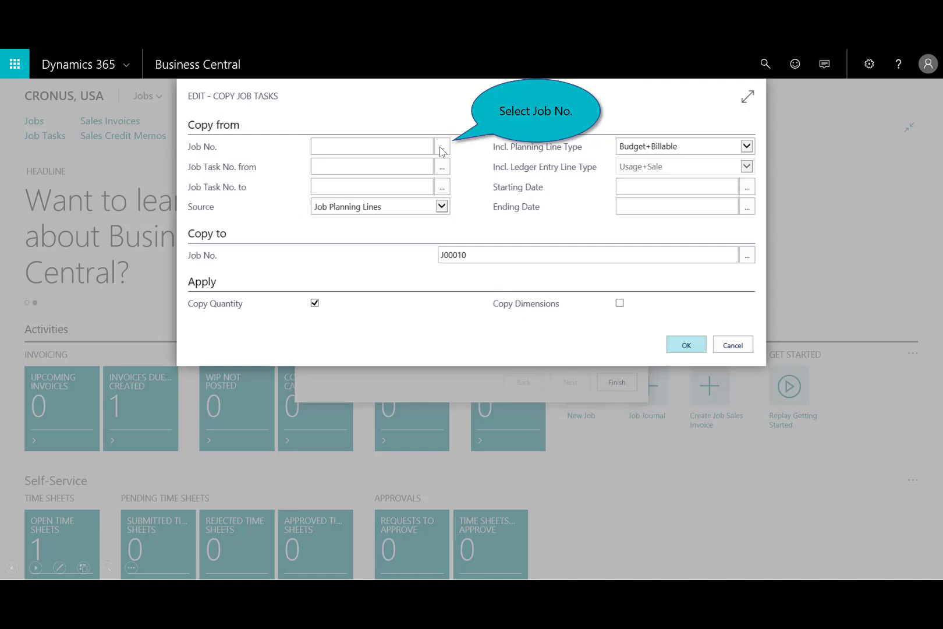
Copy the job tasks and planning lines from JOB00010 into job J00010.
left_click(441, 146)
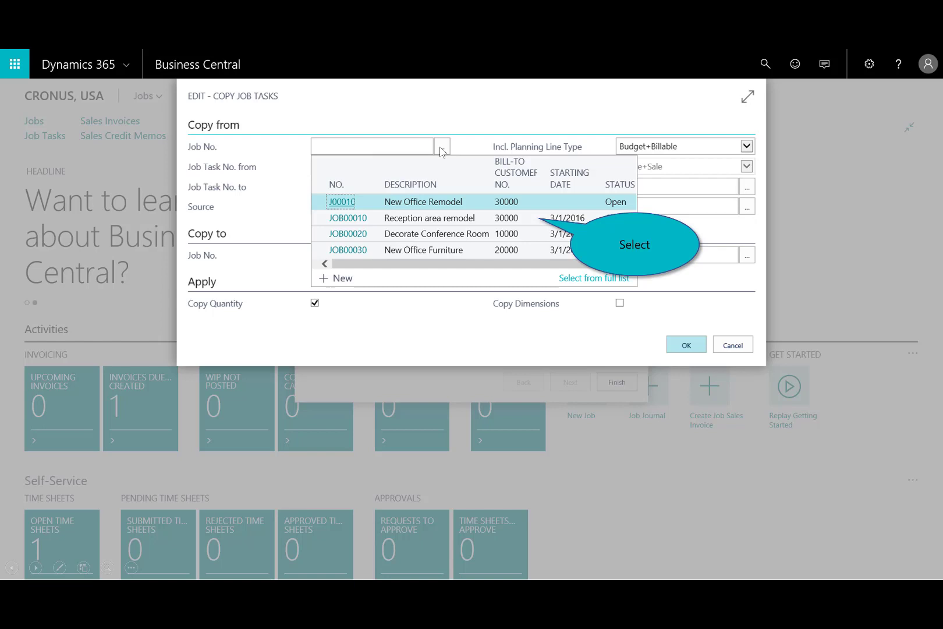
mouse_move(409, 226)
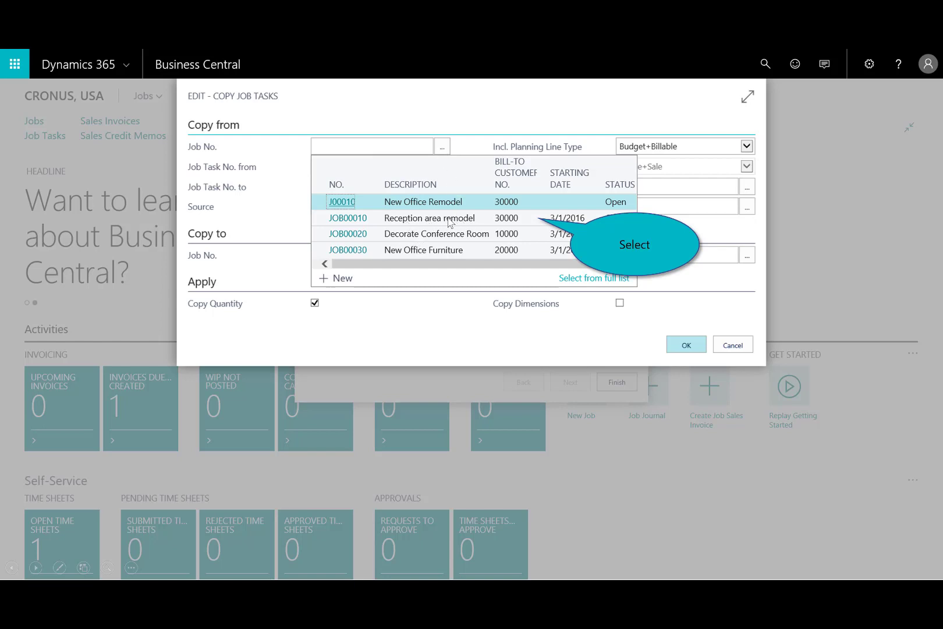
left_click(347, 218)
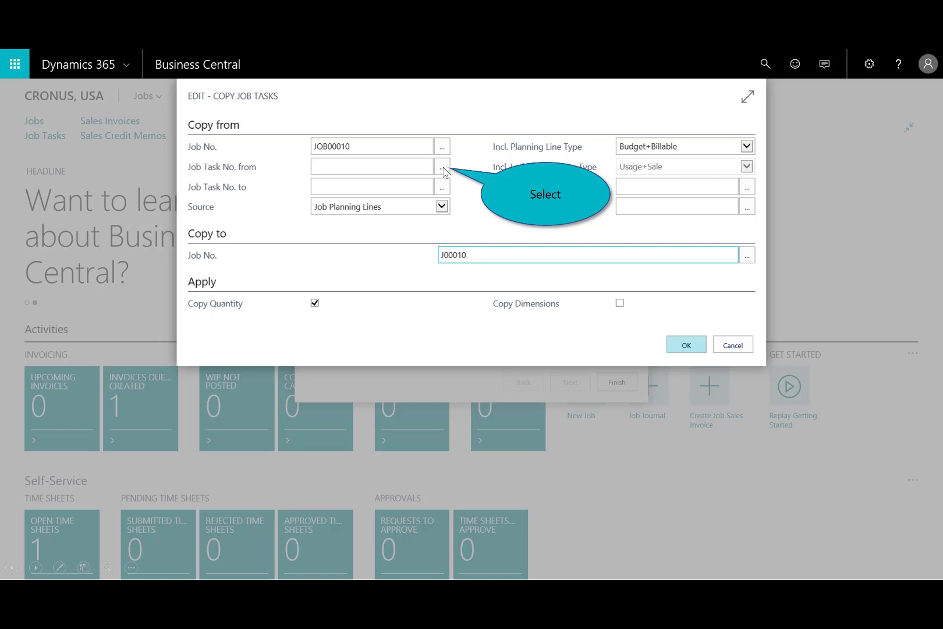
left_click(442, 166)
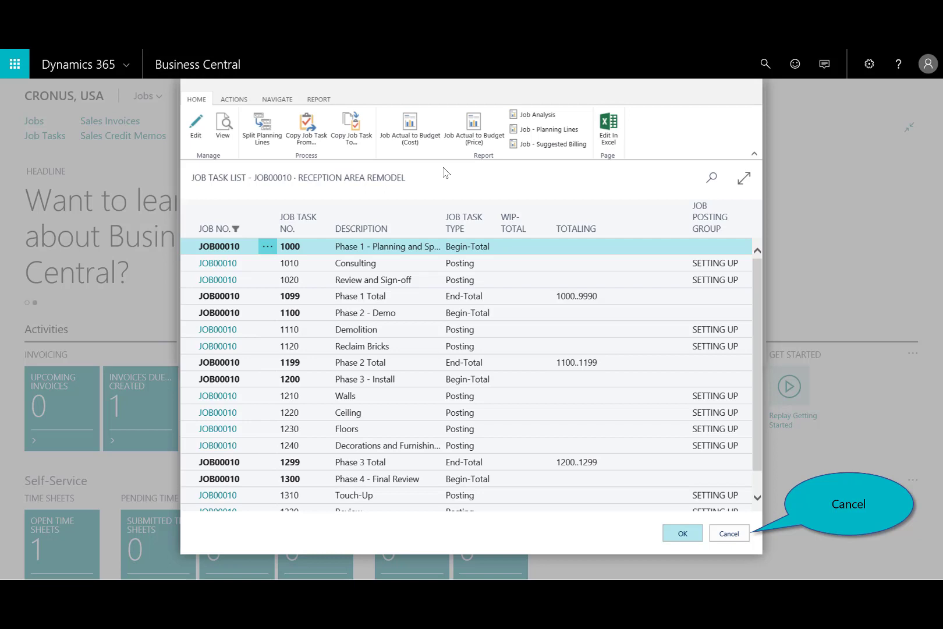
mouse_move(665, 533)
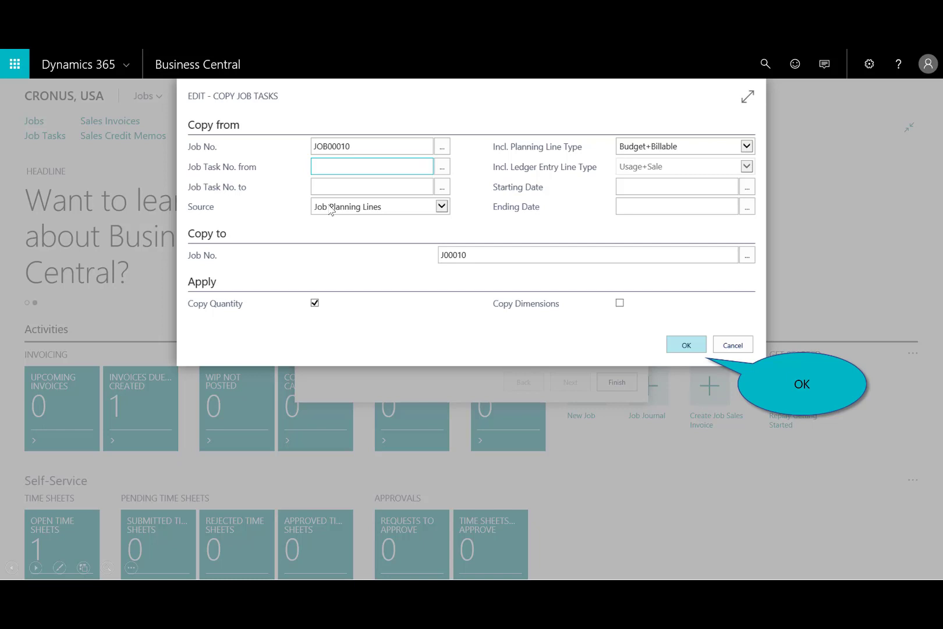
mouse_move(310, 181)
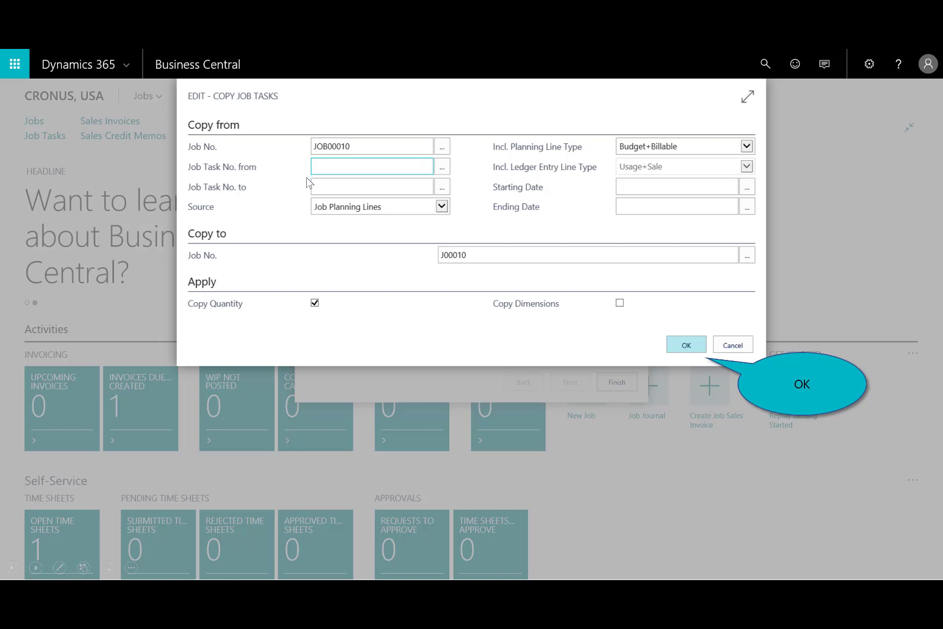
mouse_move(337, 310)
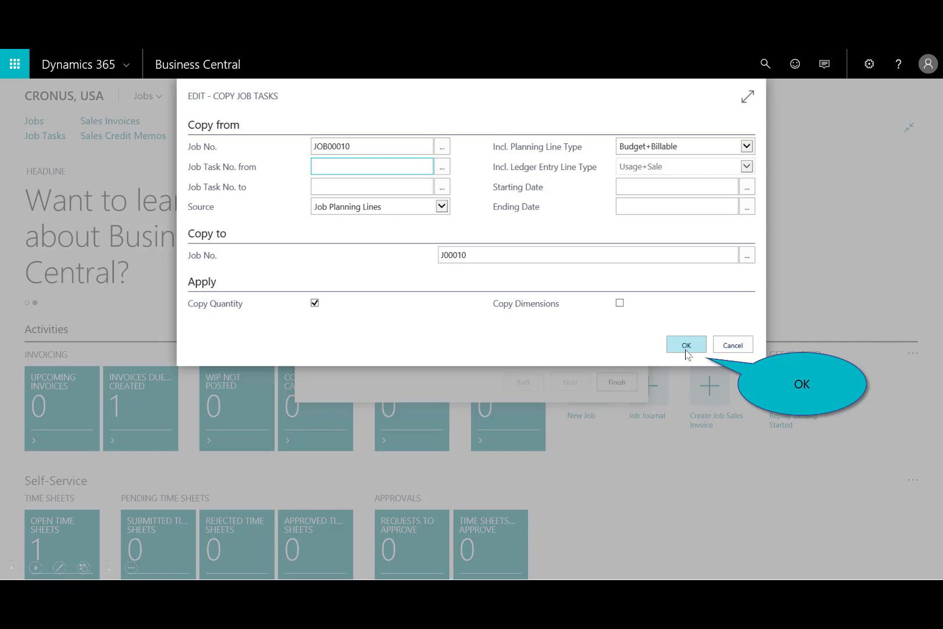
left_click(686, 344)
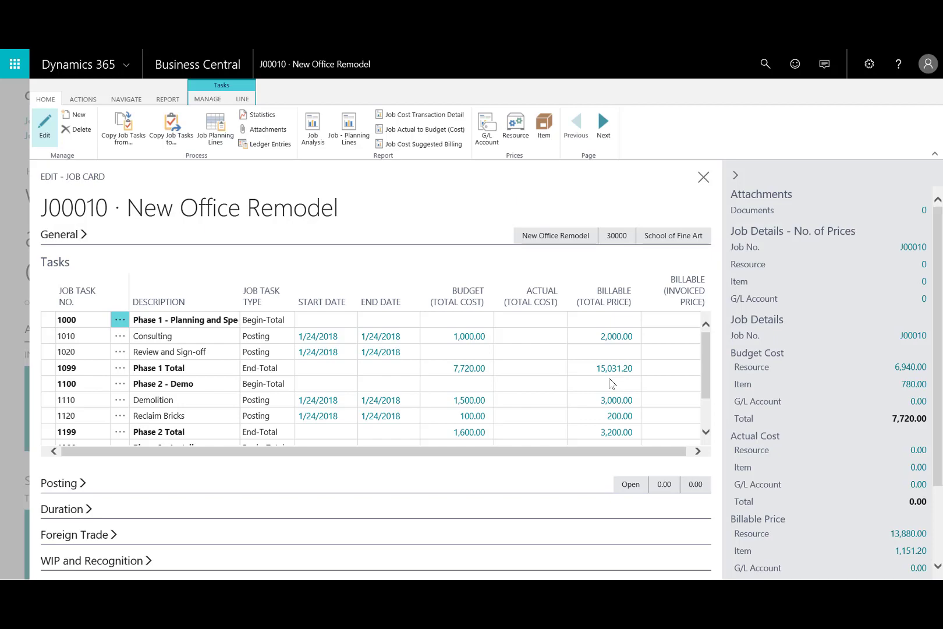
Close the J00010 New Office Remodel job card.
left_click(703, 177)
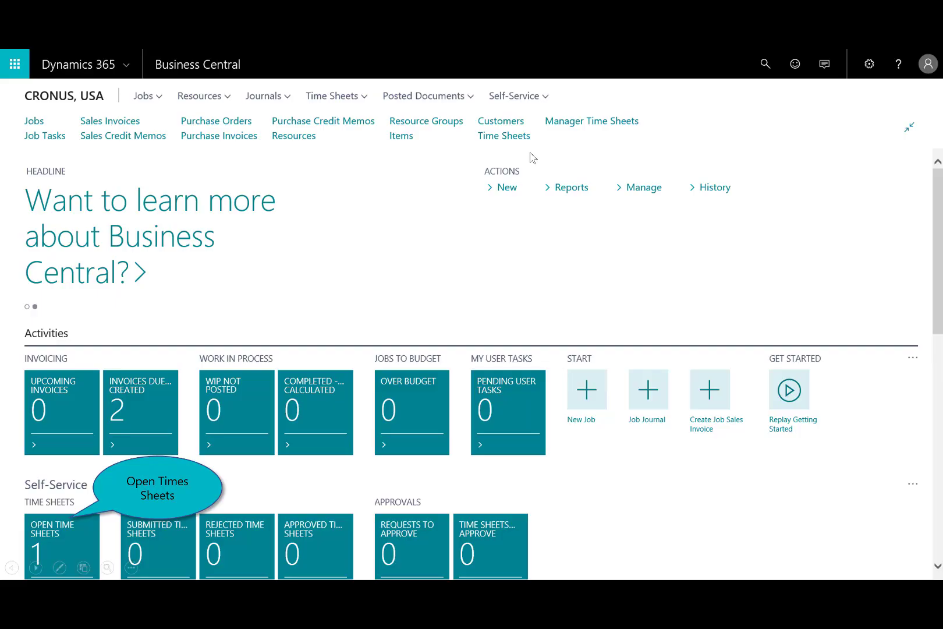
mouse_move(49, 553)
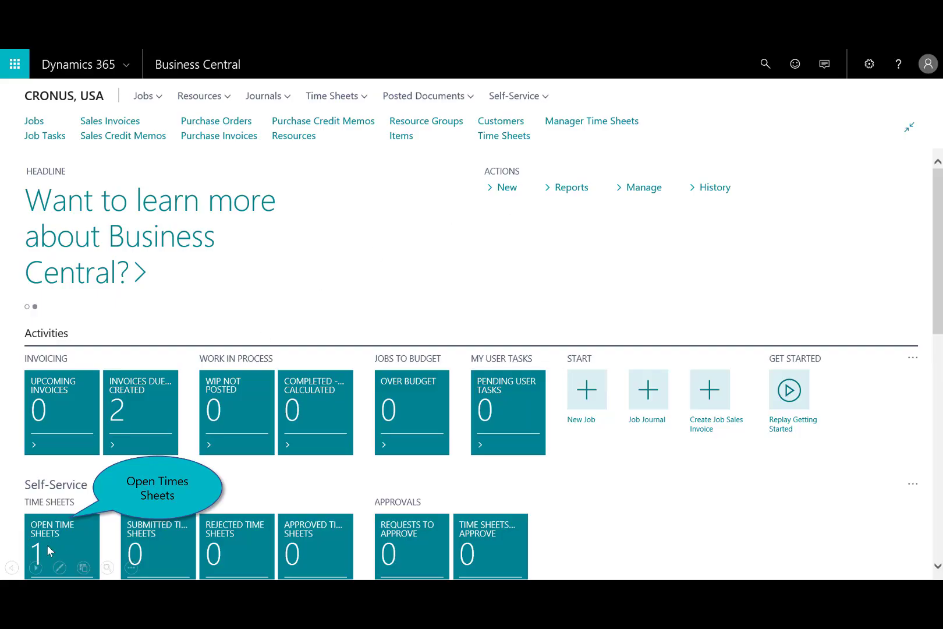
Add a J00010 Consulting line (task 1010) to time sheet TS00001 with 8, 8, 4 hours.
left_click(52, 542)
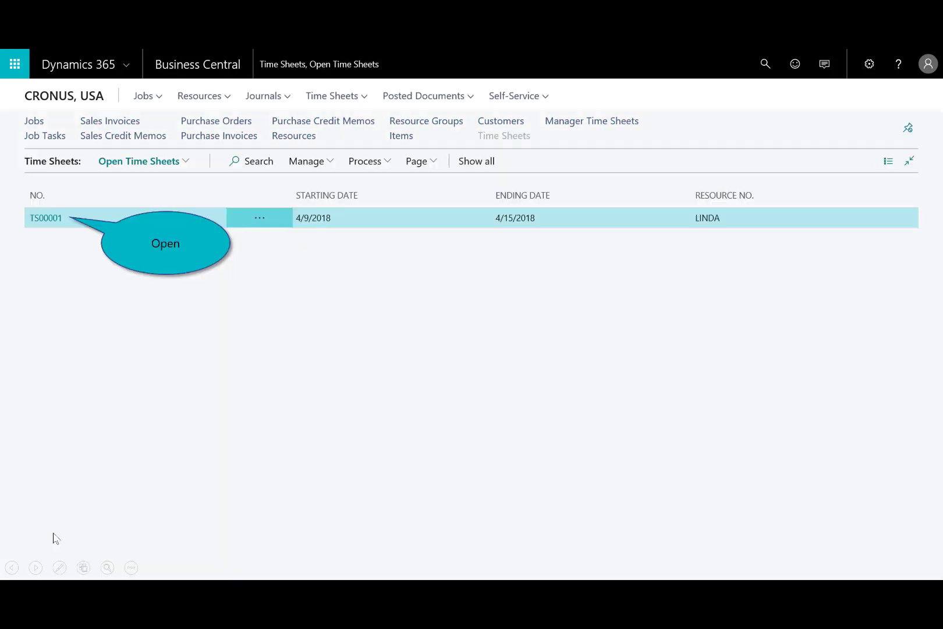
mouse_move(713, 217)
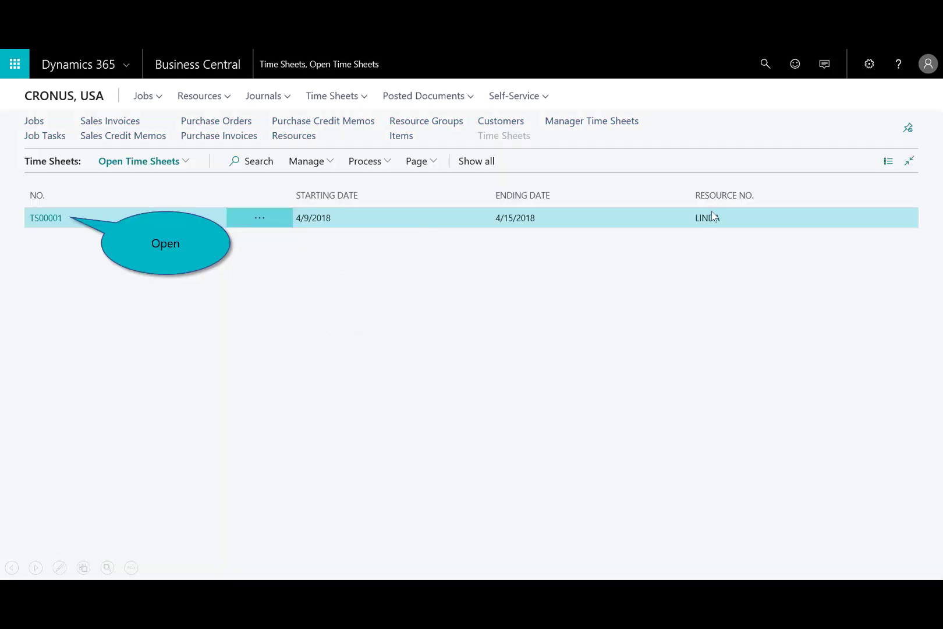
mouse_move(304, 234)
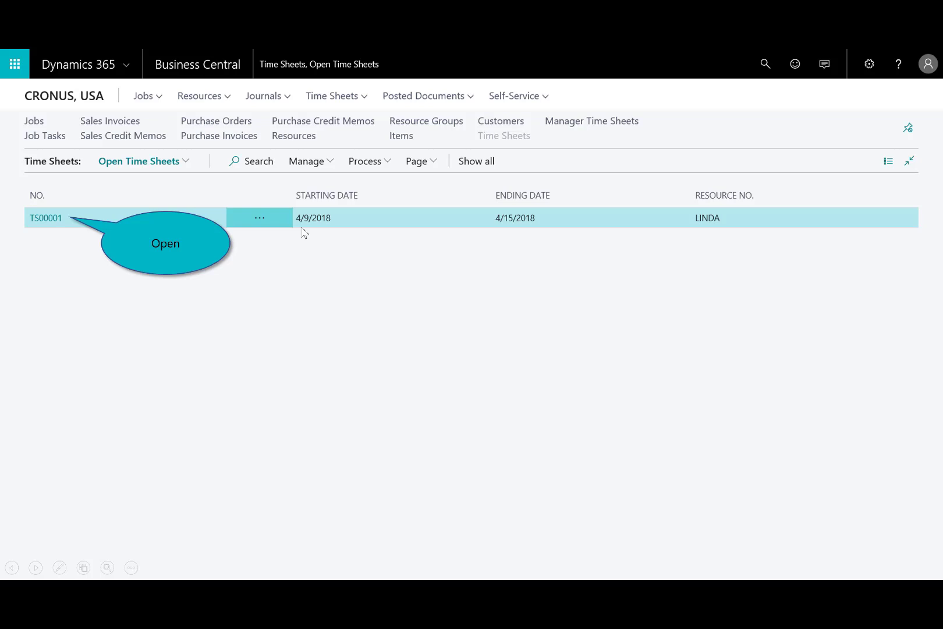
left_click(46, 218)
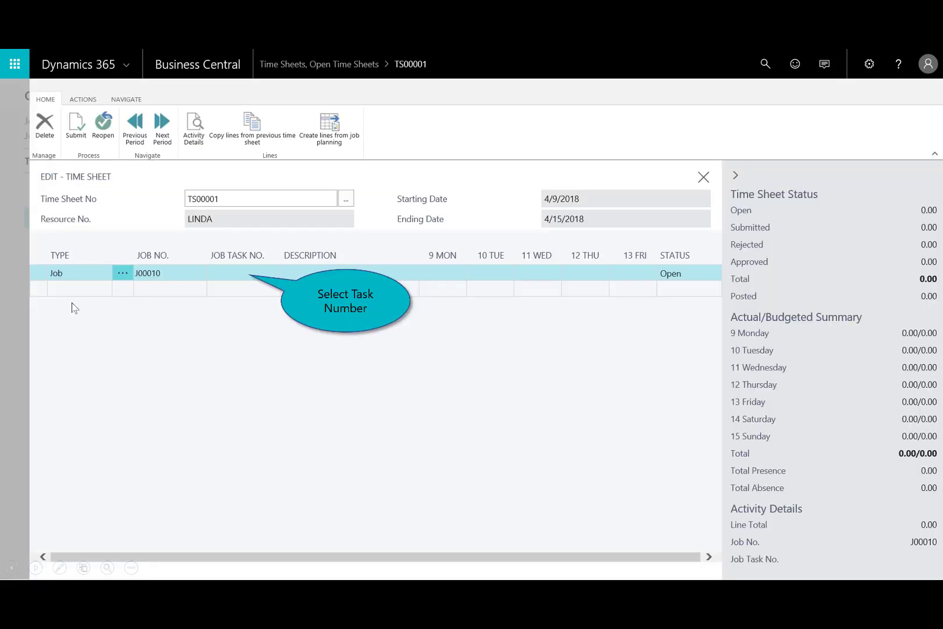
mouse_move(239, 281)
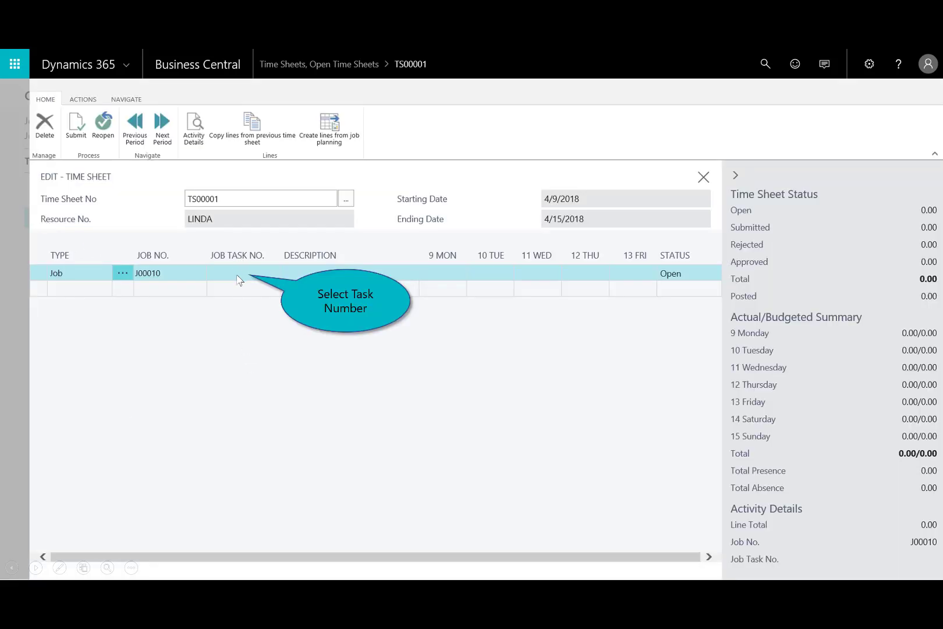
left_click(236, 272)
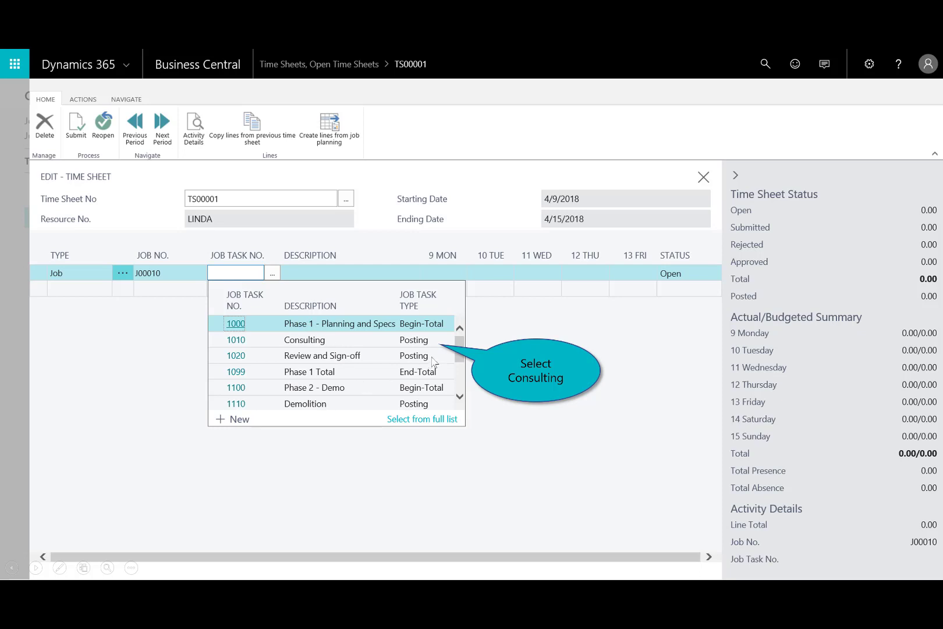
mouse_move(340, 343)
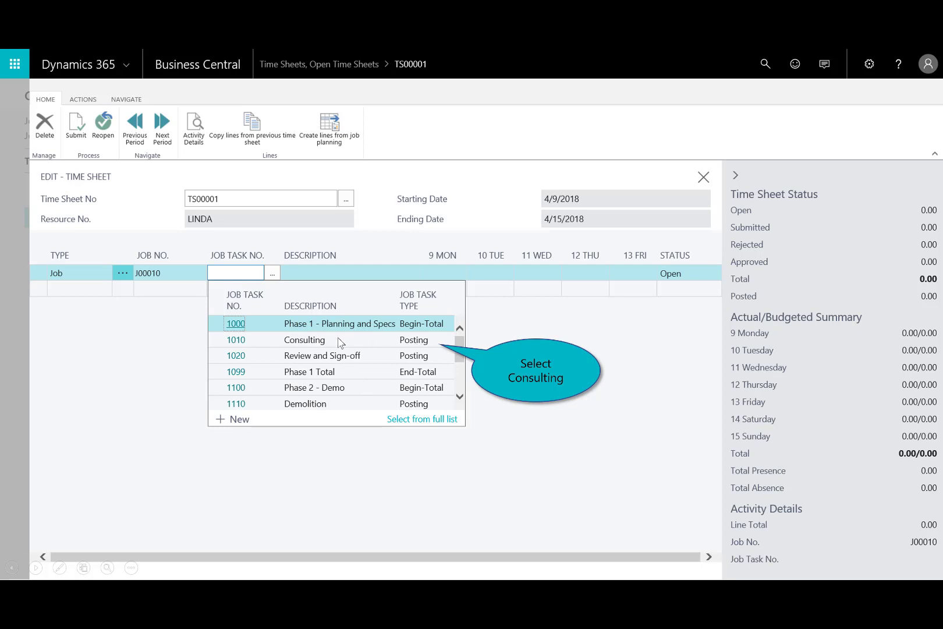
left_click(304, 340)
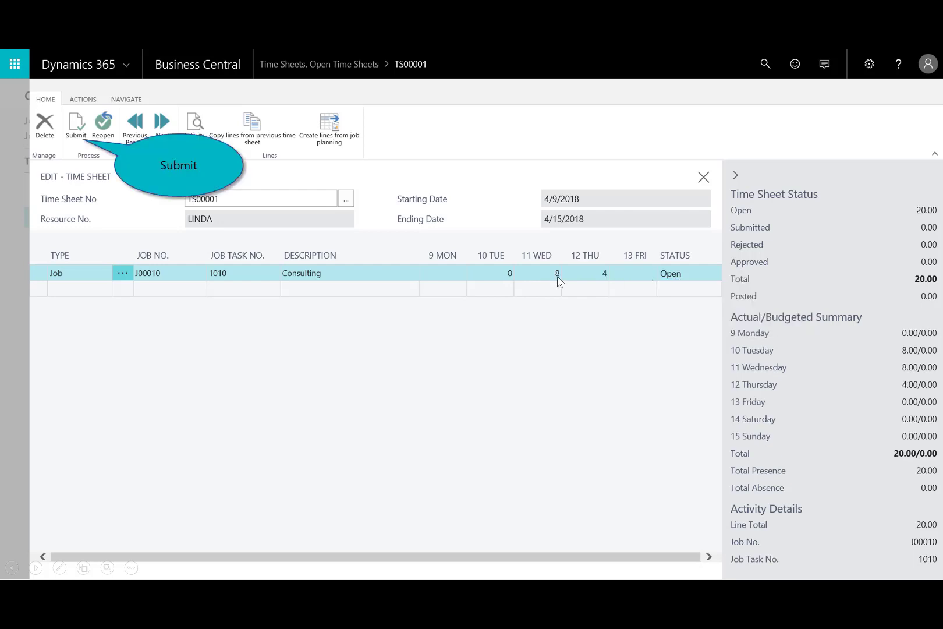
mouse_move(606, 286)
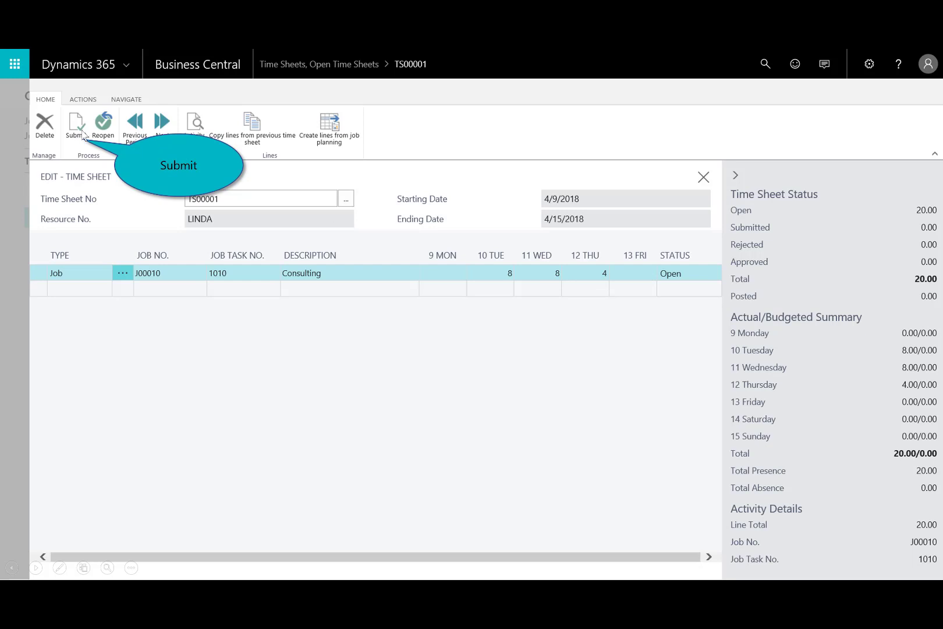
Submit all open lines of TS00001, the 20 Consulting hours, for approval.
left_click(75, 126)
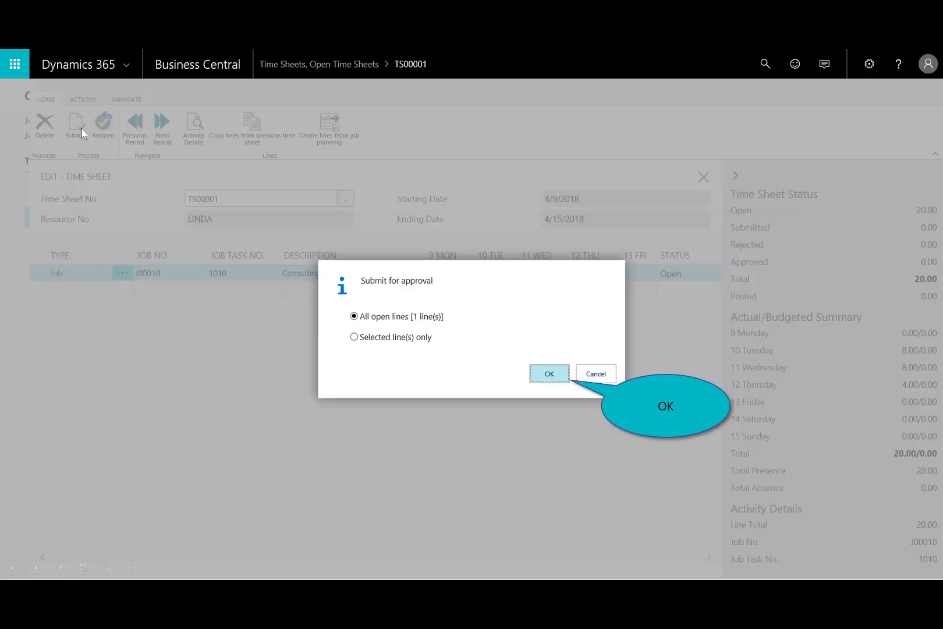
mouse_move(426, 332)
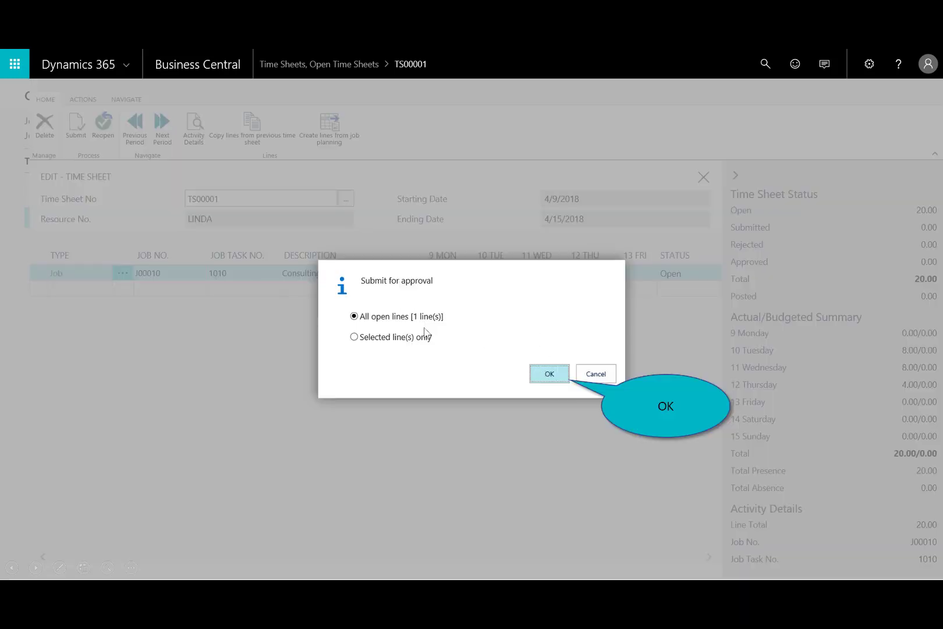
left_click(548, 374)
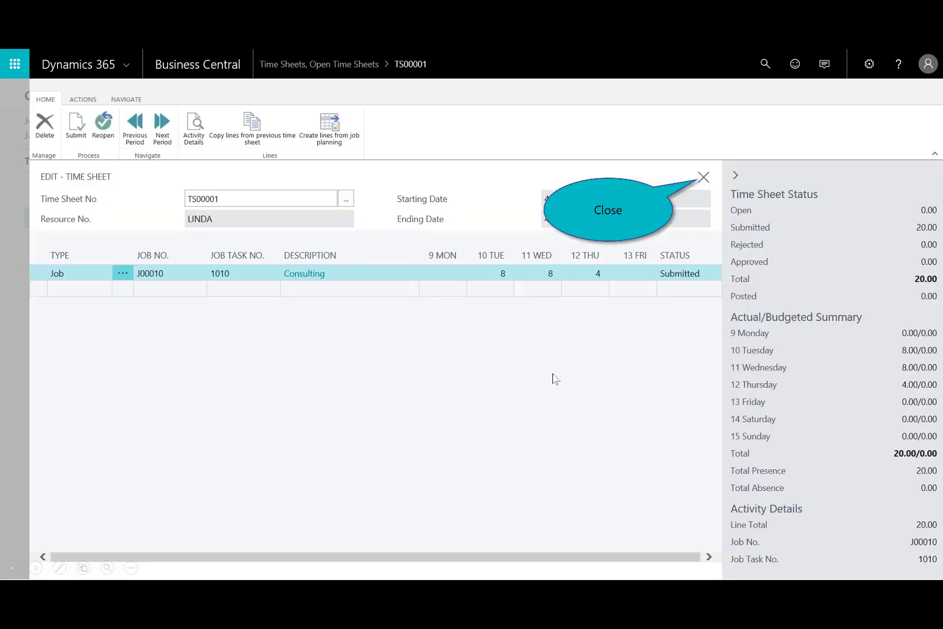
mouse_move(664, 166)
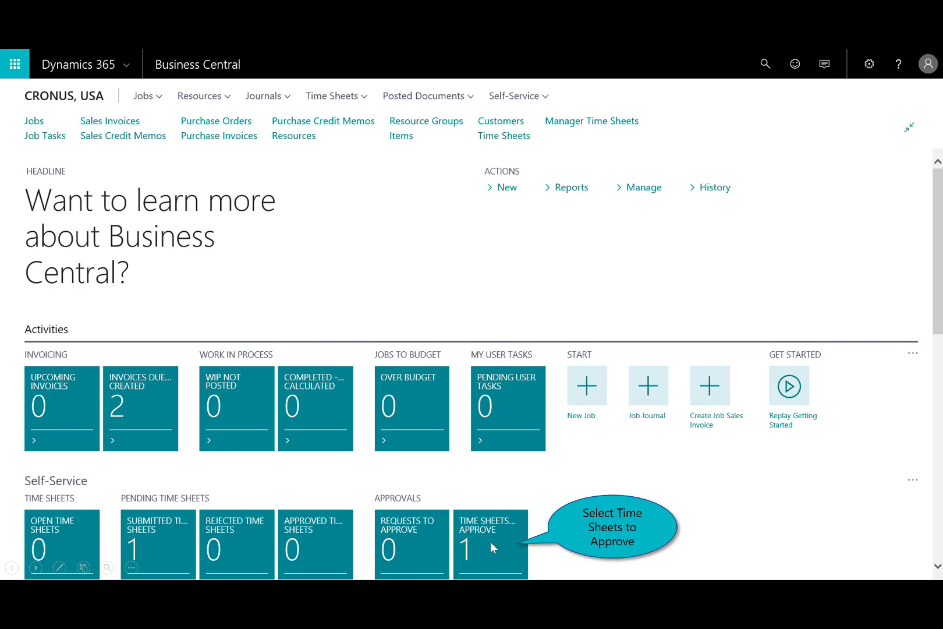
mouse_move(497, 542)
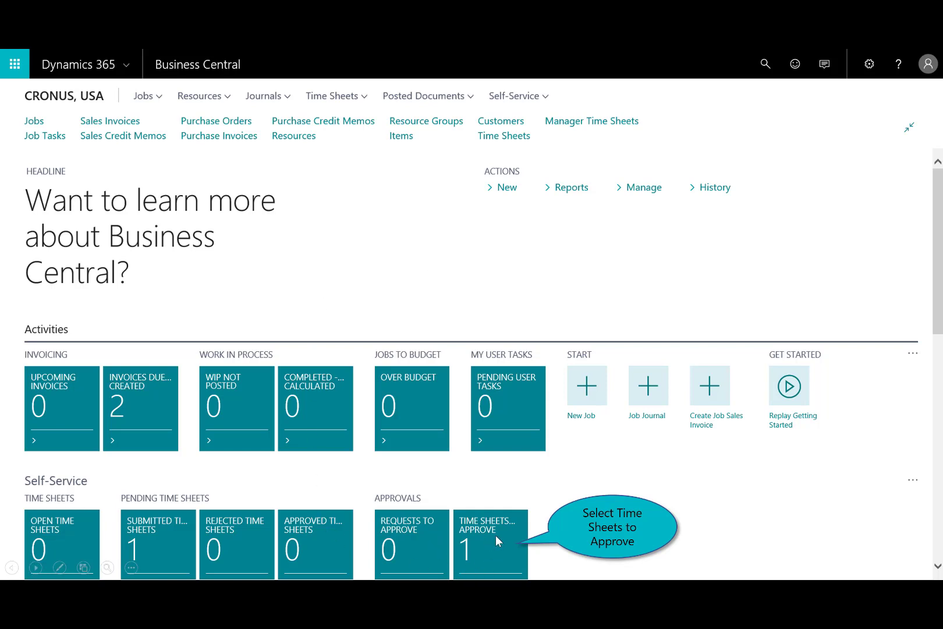
Approve time sheet TS00001 from the Time Sheets to Approve list.
left_click(490, 543)
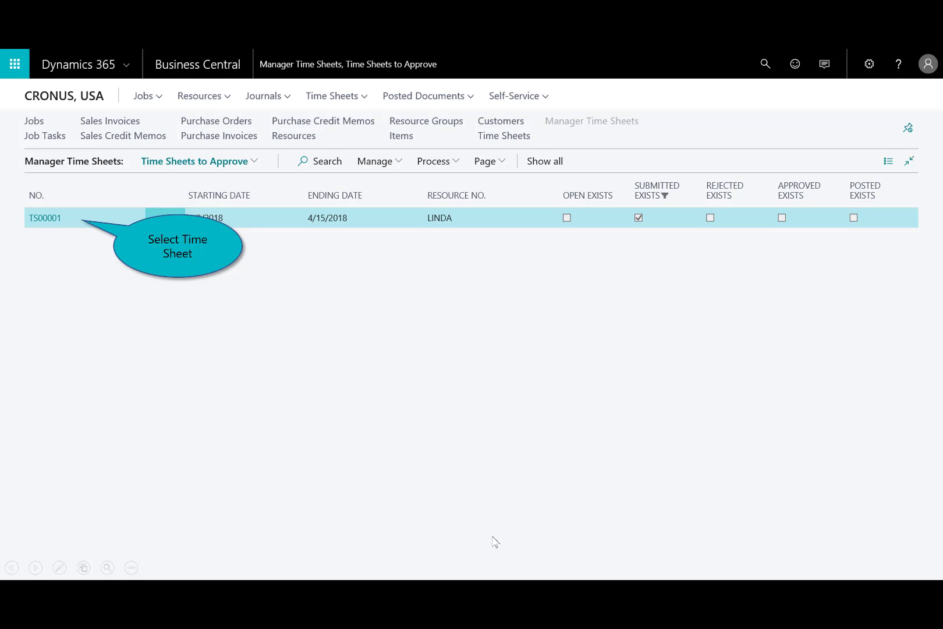
mouse_move(45, 221)
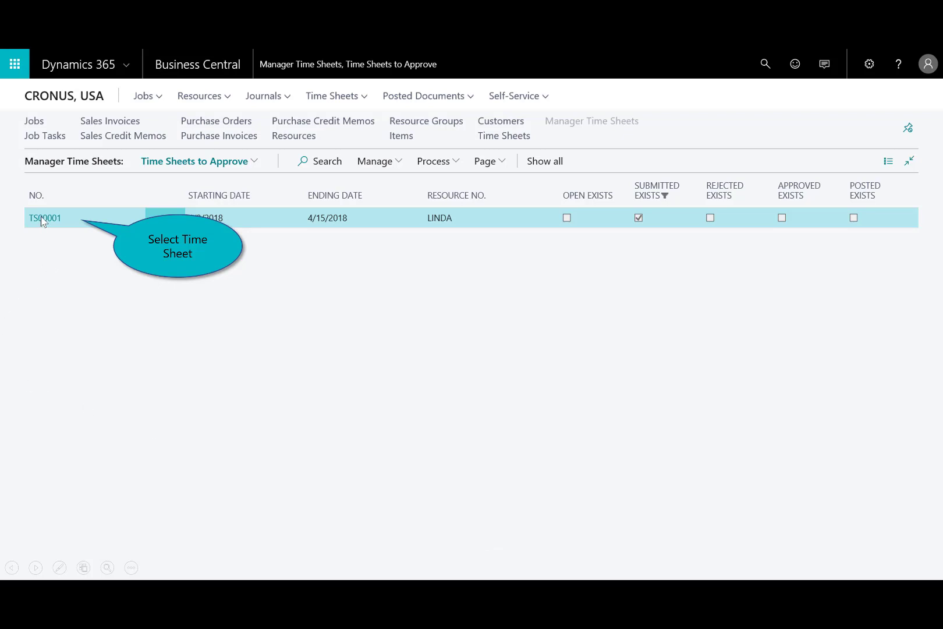
mouse_move(44, 228)
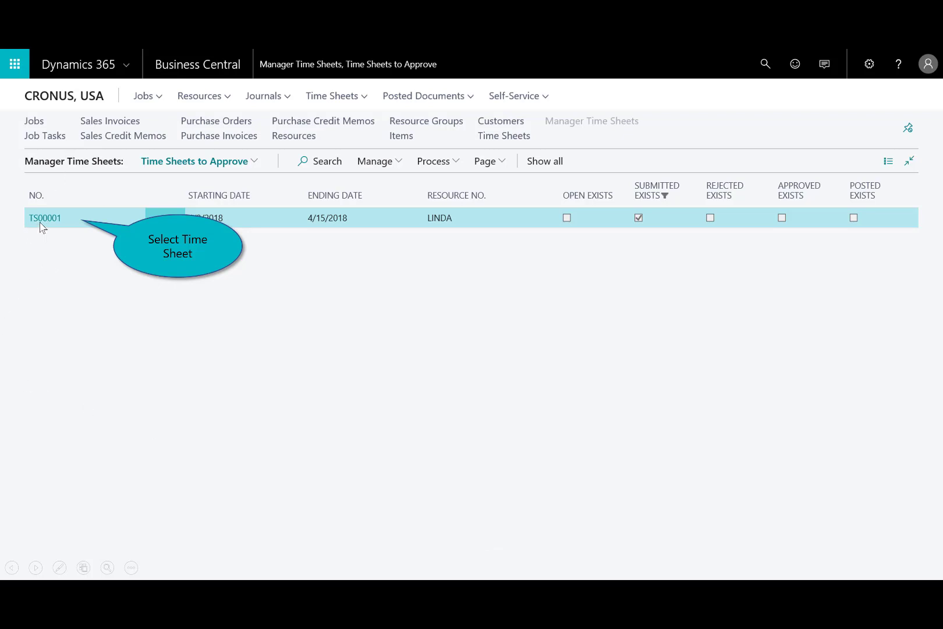
left_click(45, 218)
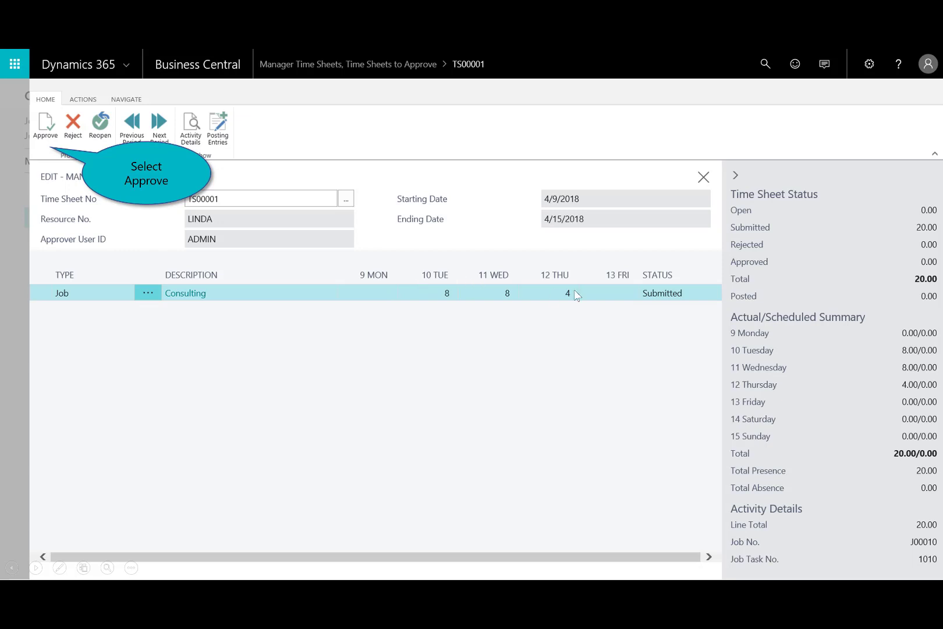
mouse_move(307, 396)
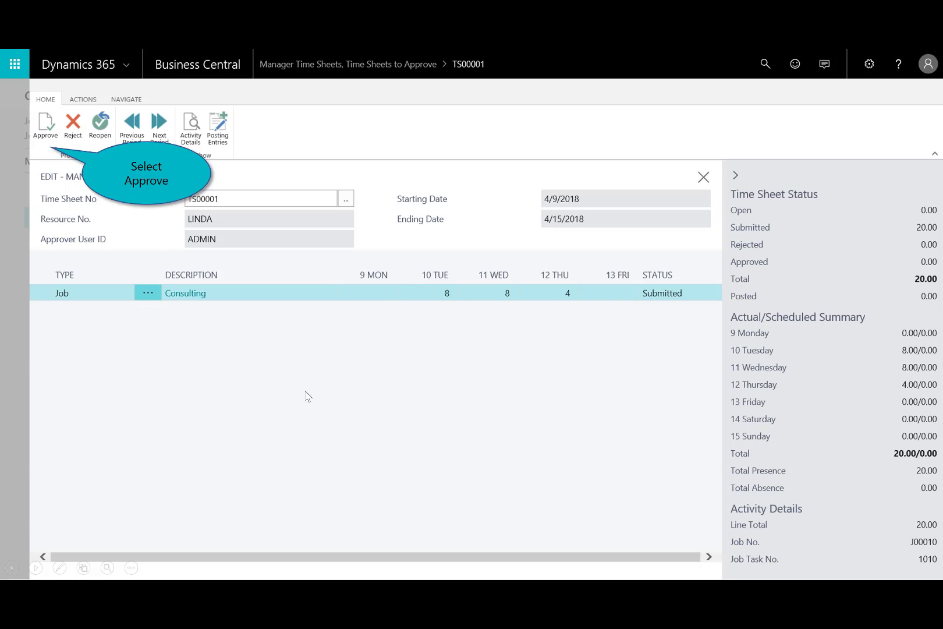
mouse_move(53, 132)
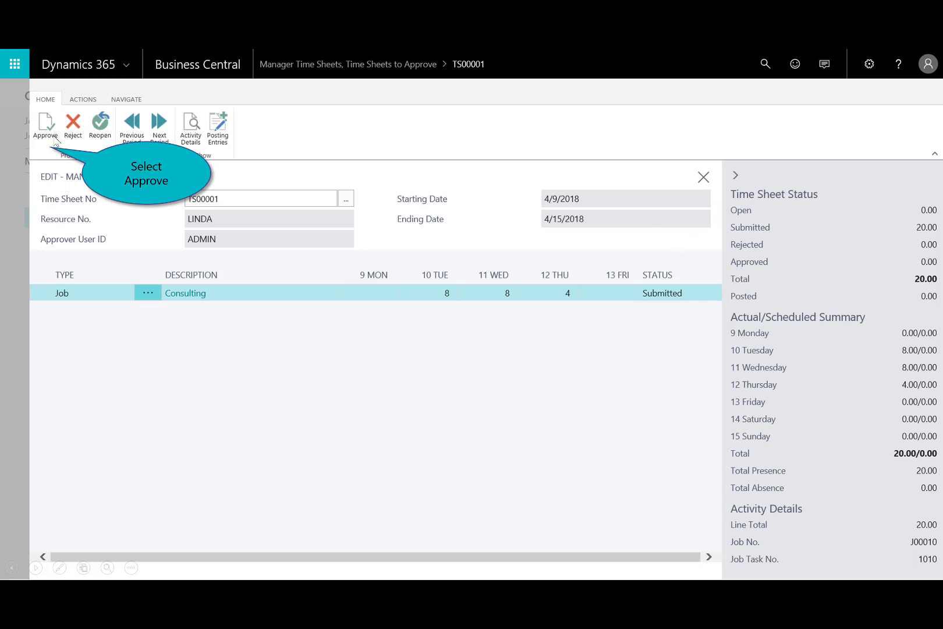
left_click(46, 125)
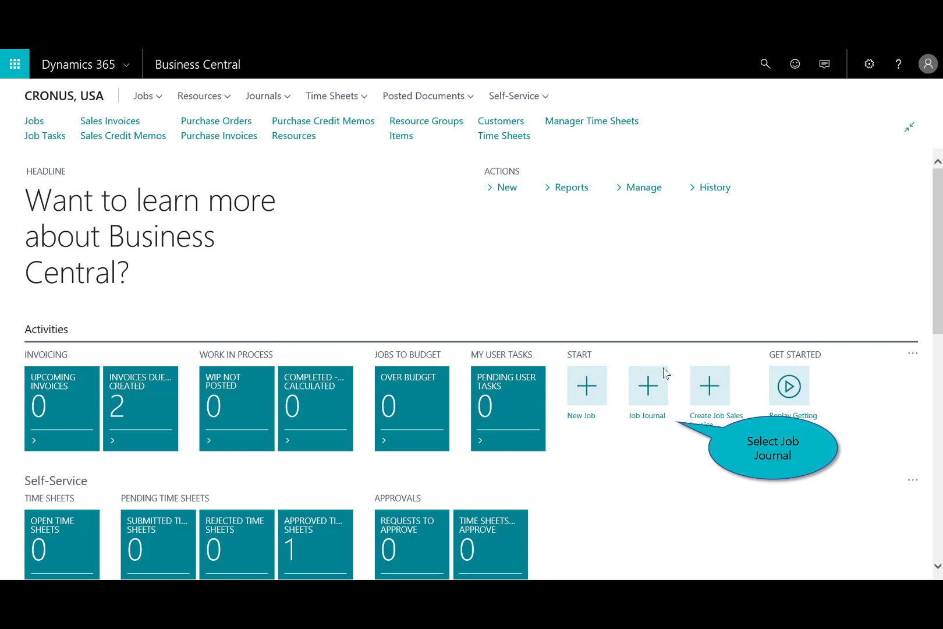
mouse_move(623, 423)
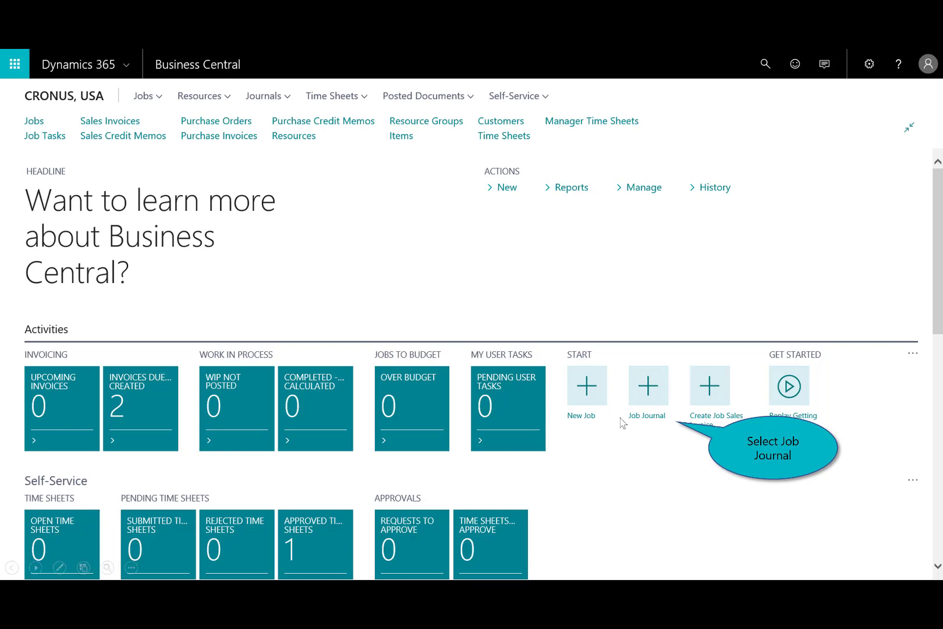
mouse_move(648, 405)
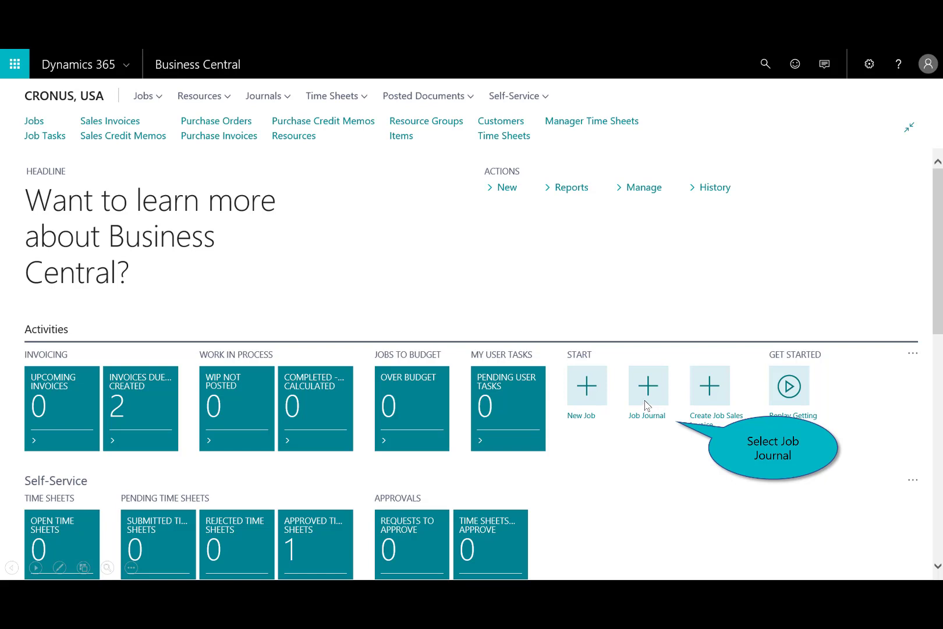
Suggest job journal lines from time sheets, pulling LINDA's 8, 8, 4 hour J00010 lines.
left_click(647, 385)
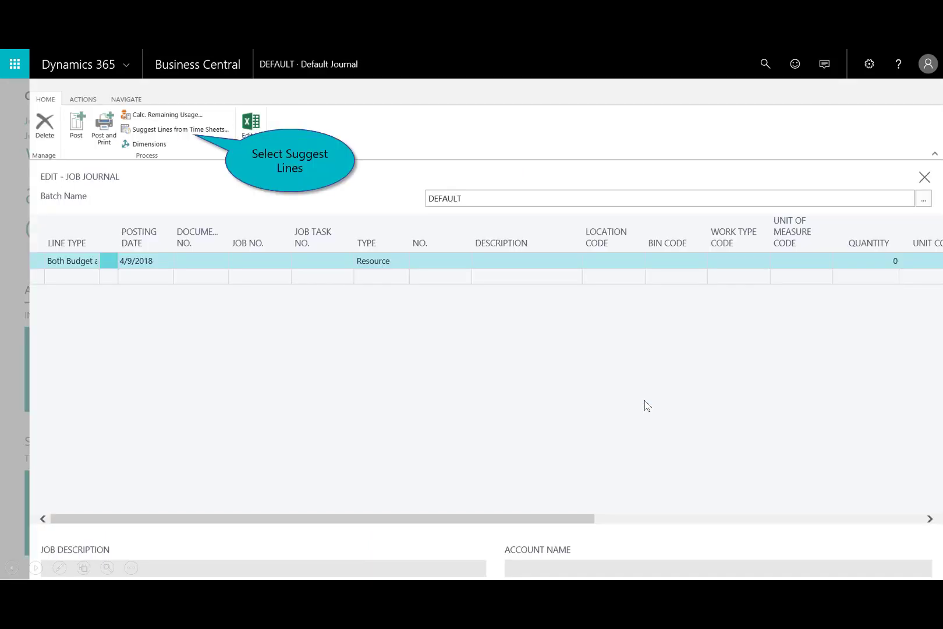
mouse_move(208, 139)
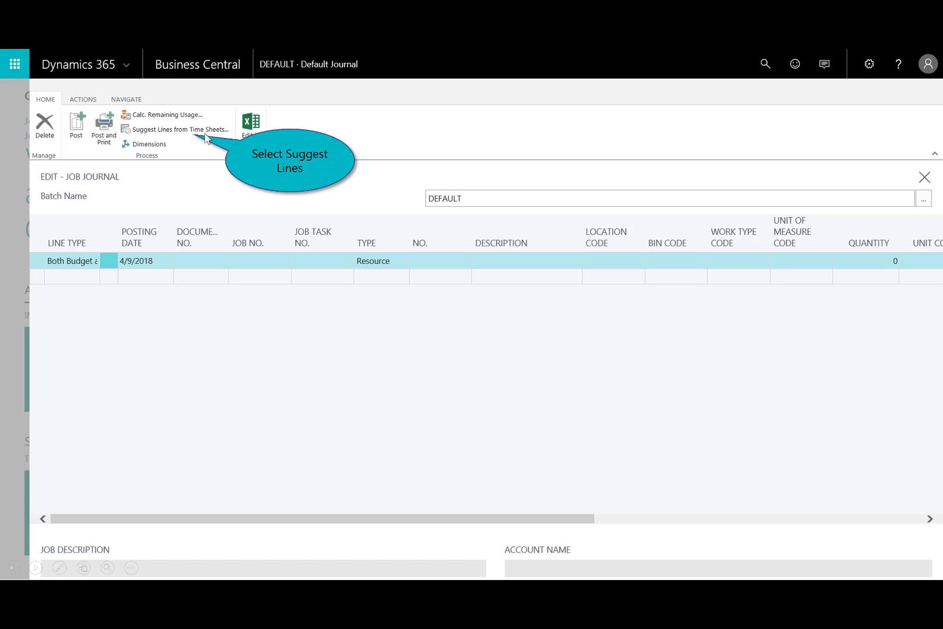
mouse_move(204, 139)
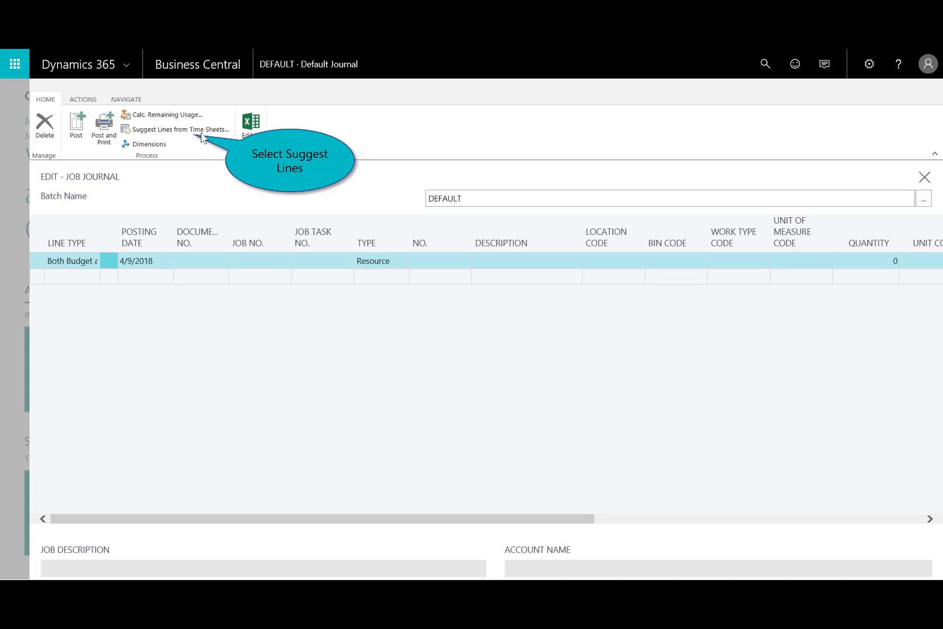
left_click(179, 130)
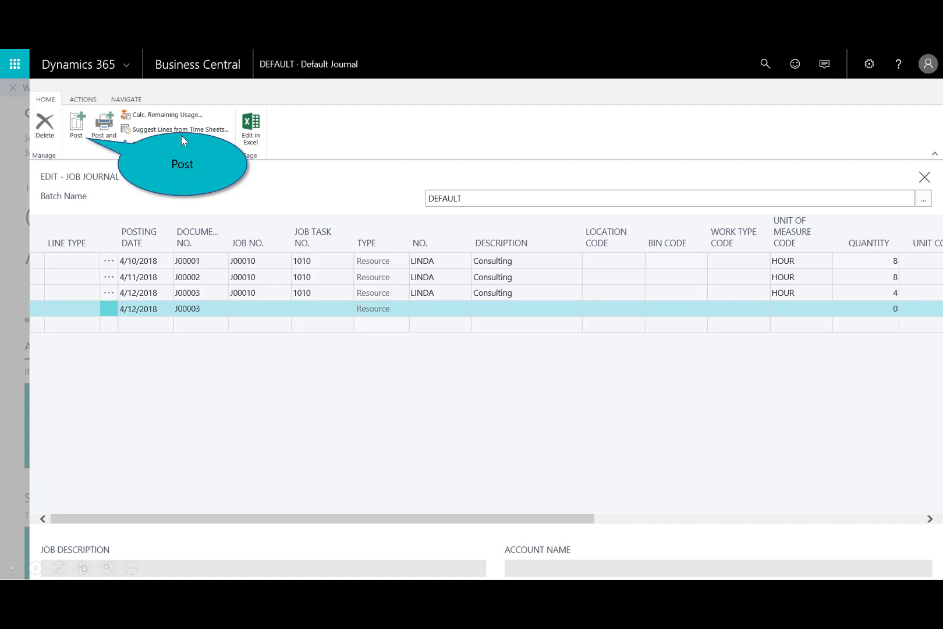
mouse_move(889, 268)
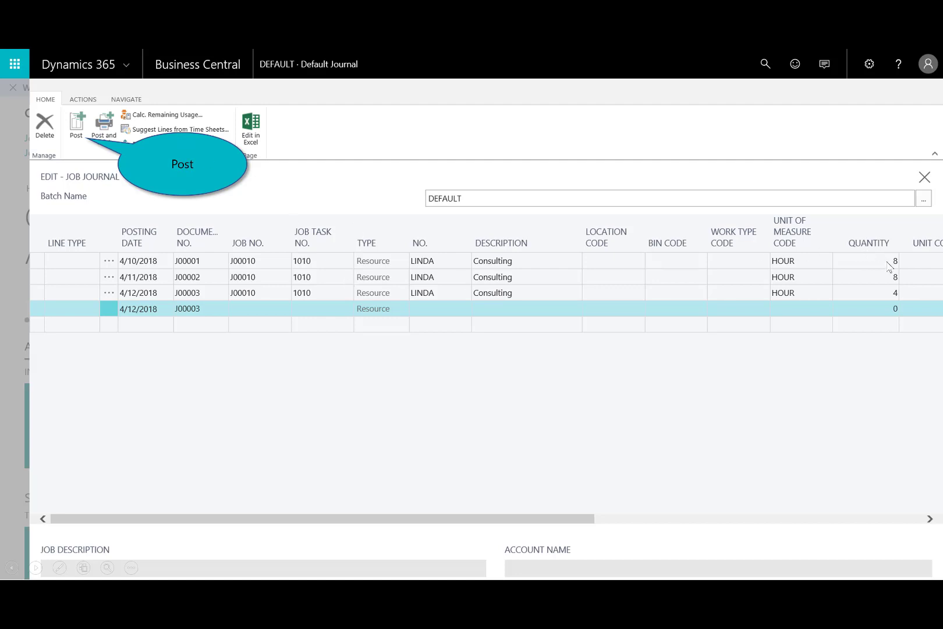
mouse_move(876, 298)
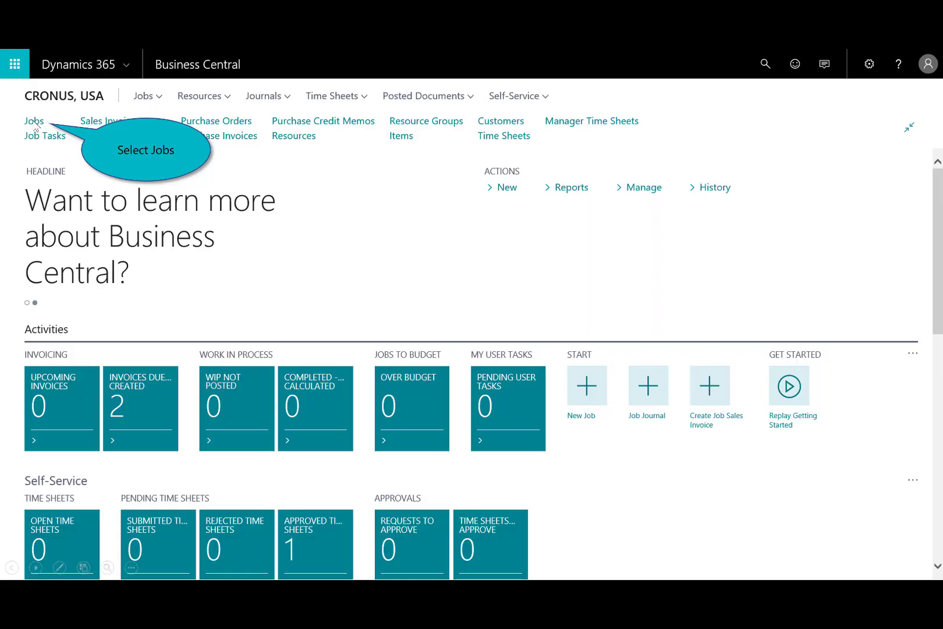
Create a job sales invoice for J00010 from the Jobs list.
left_click(33, 121)
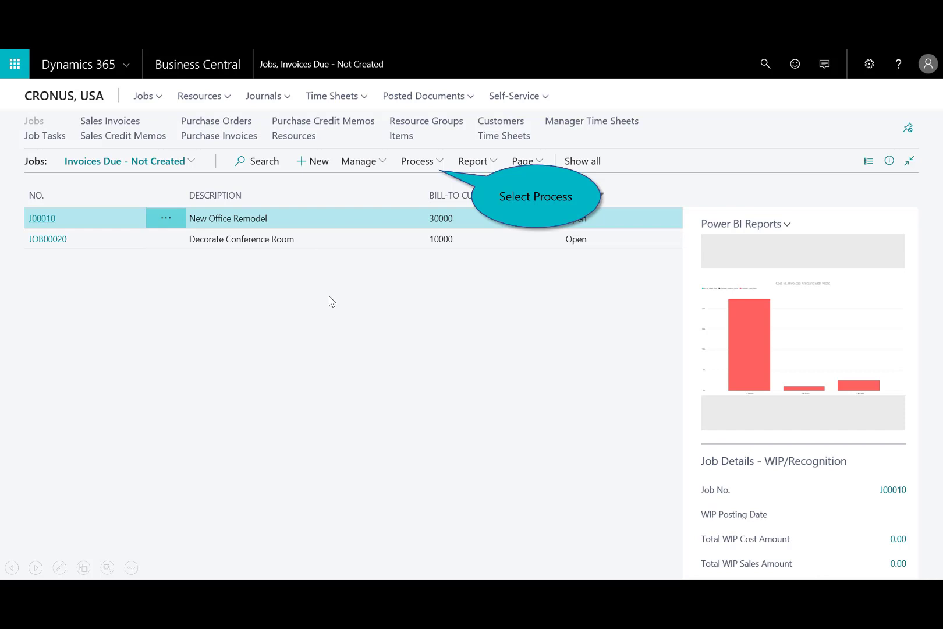
mouse_move(435, 161)
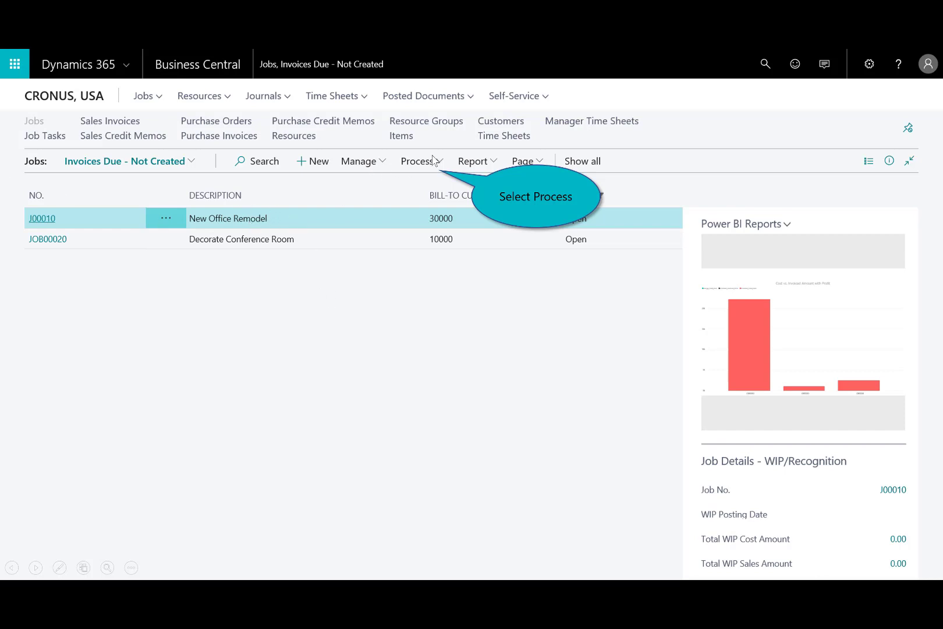
left_click(419, 160)
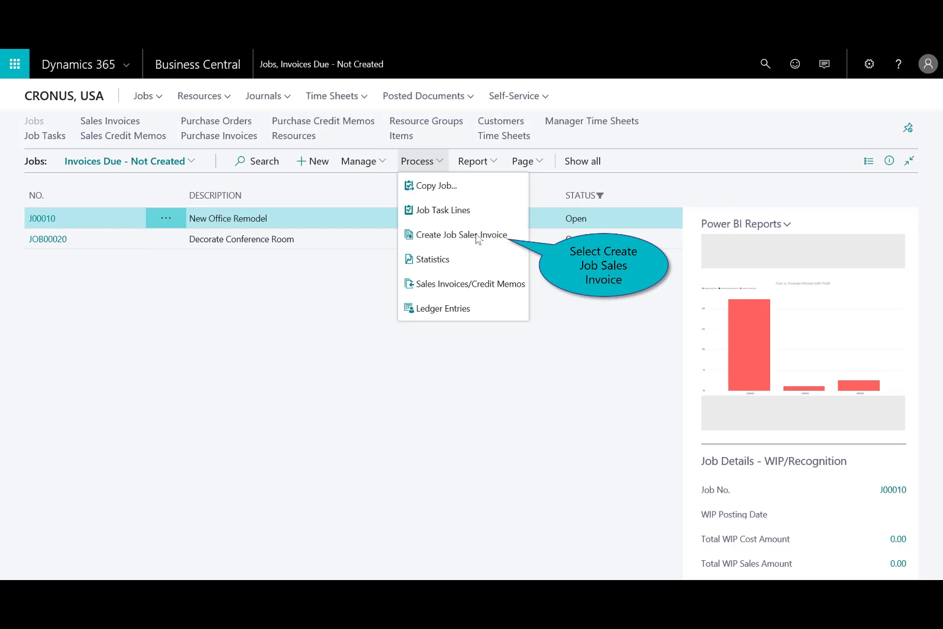
left_click(462, 234)
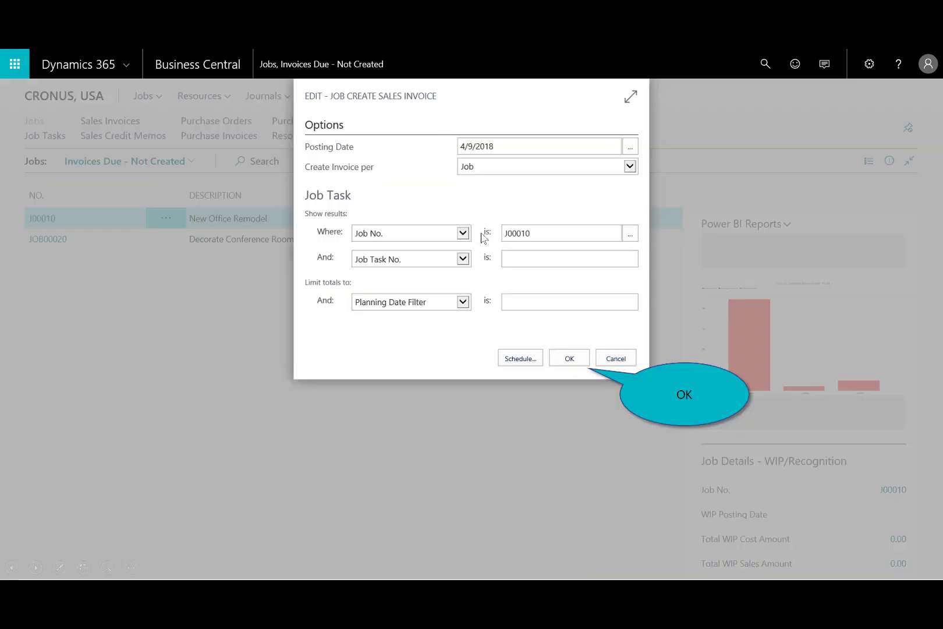
mouse_move(511, 223)
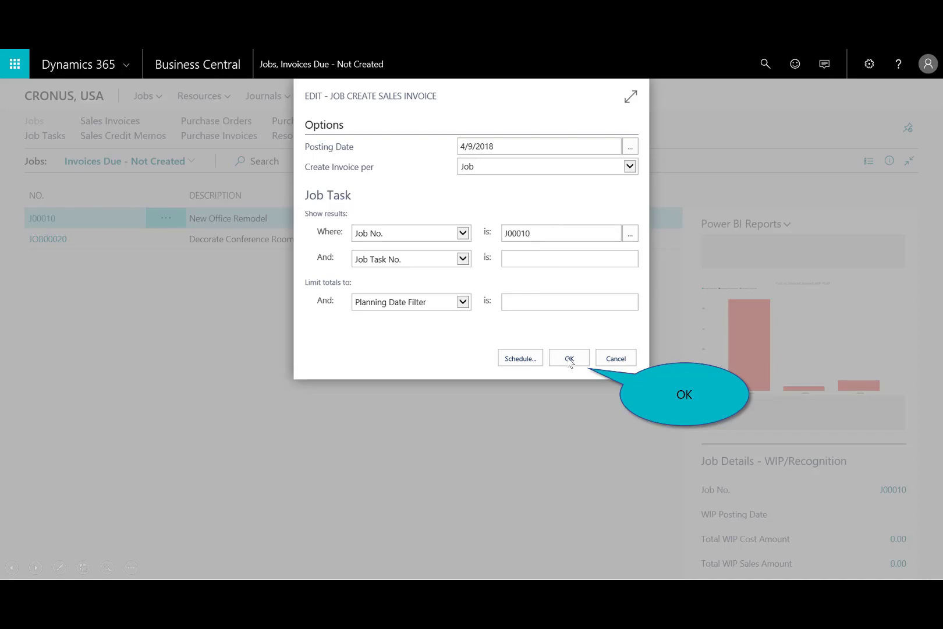
left_click(568, 358)
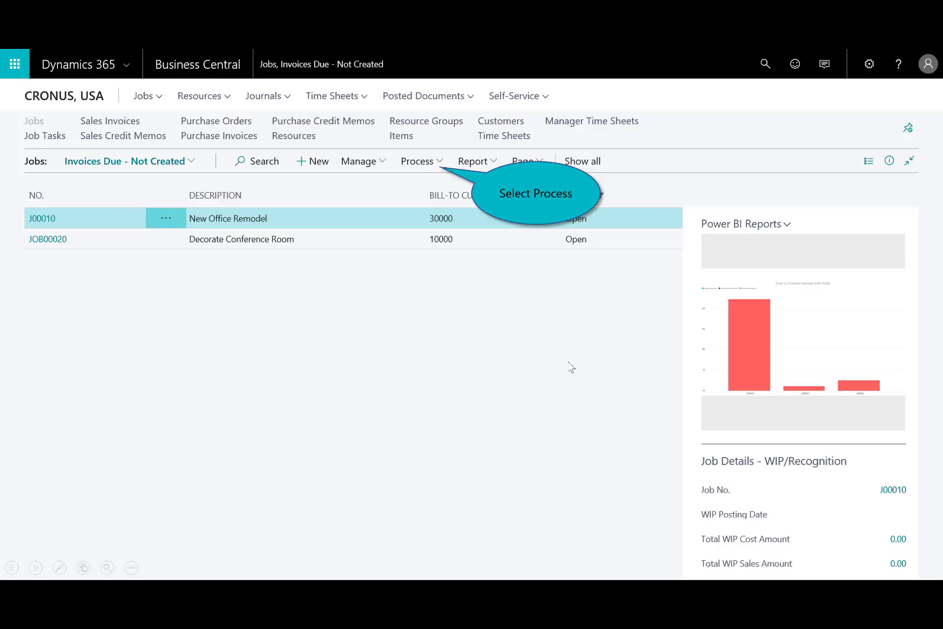
mouse_move(406, 227)
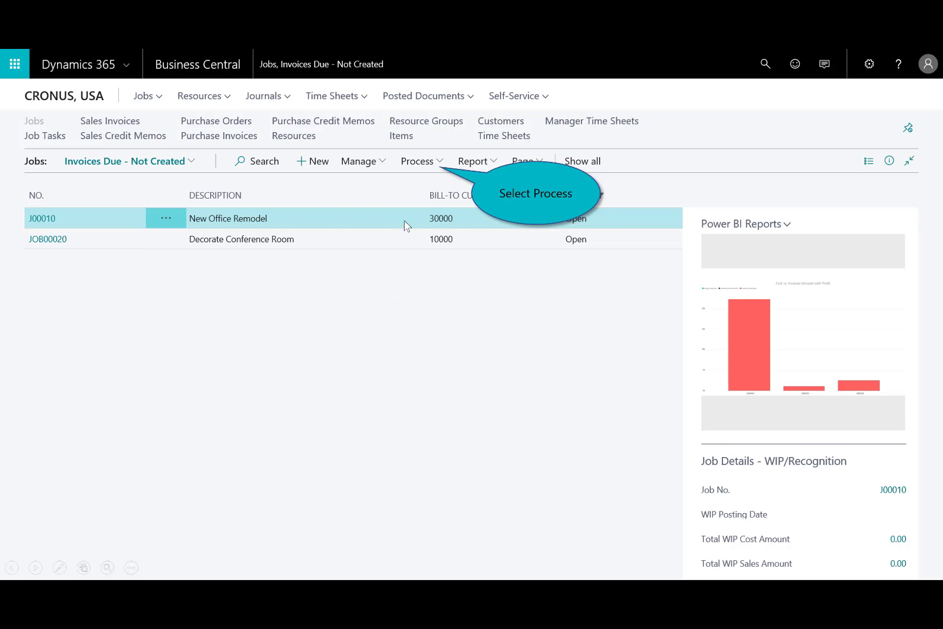
mouse_move(428, 166)
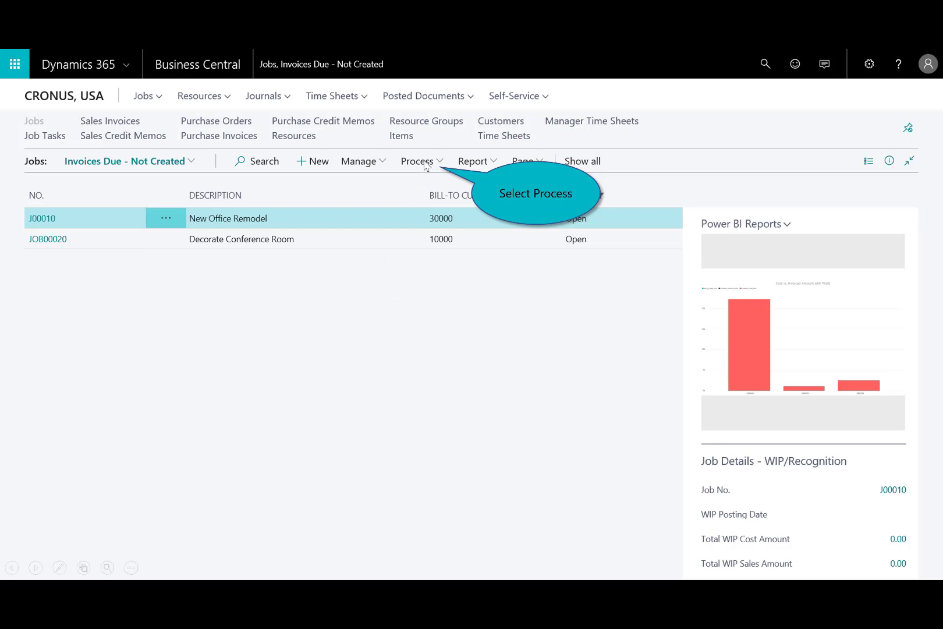
Open sales invoice S-INV102226 for J00010, then post it and send it as PDF.
left_click(420, 161)
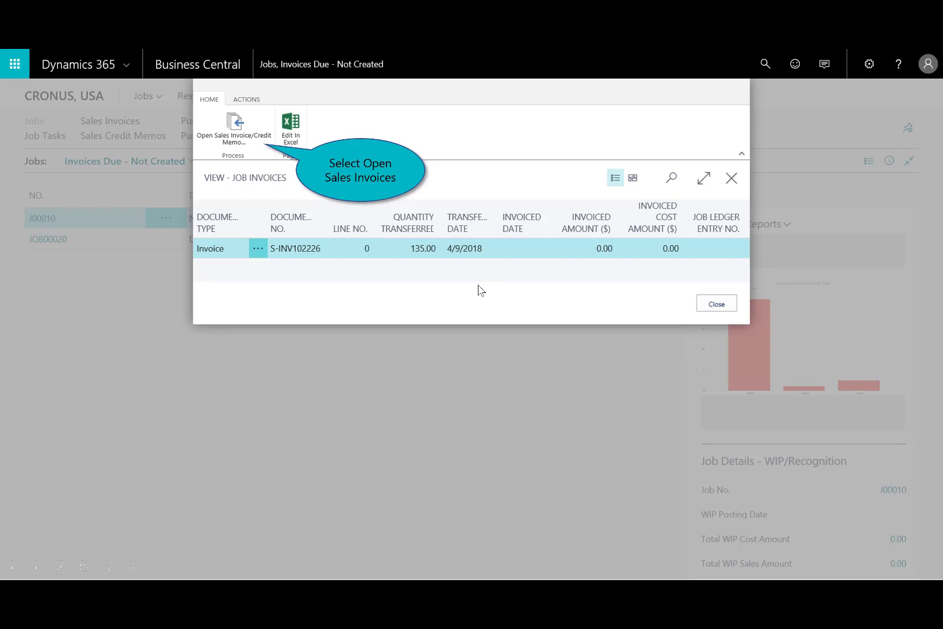
mouse_move(252, 127)
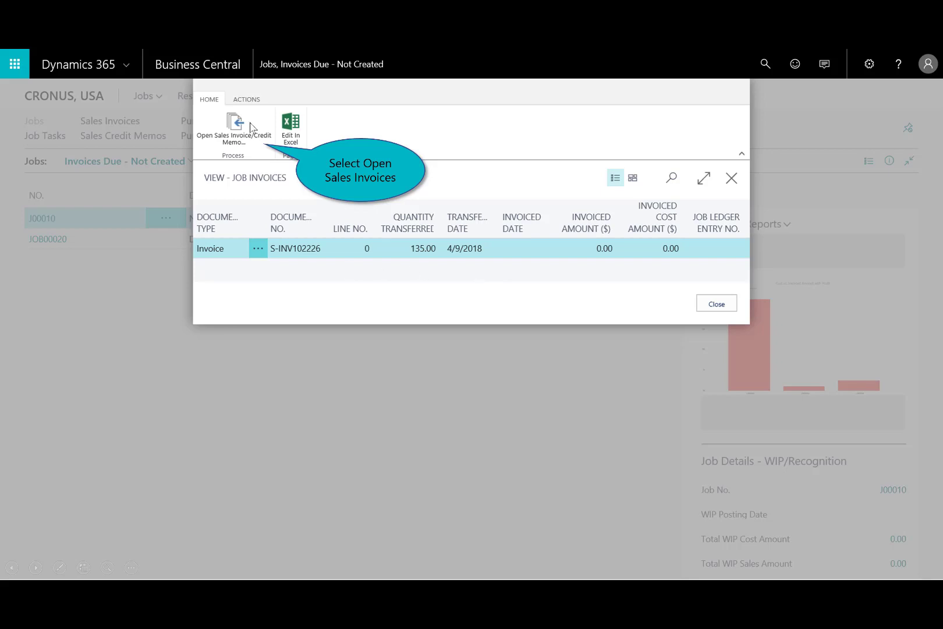
left_click(233, 126)
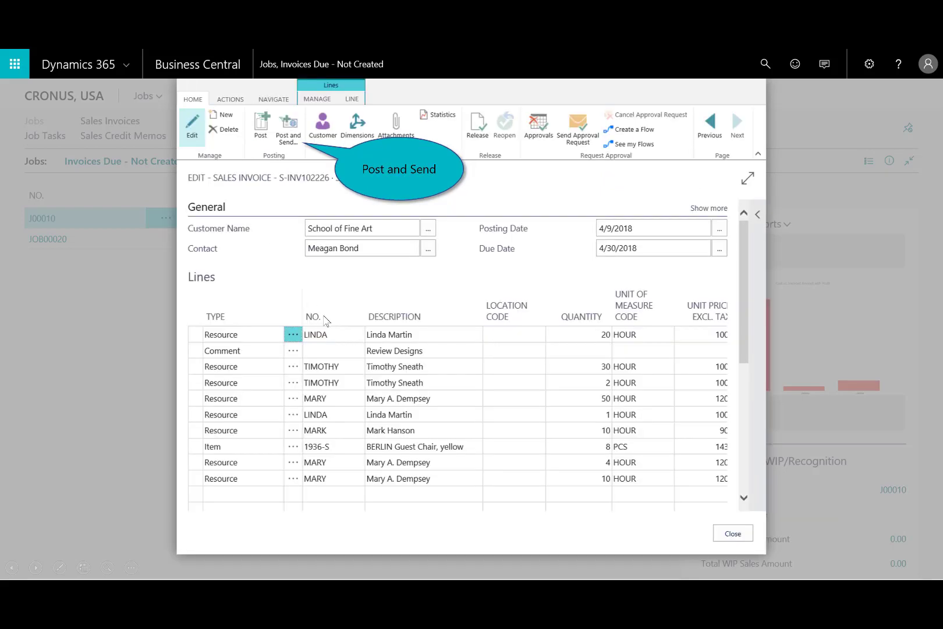
mouse_move(504, 341)
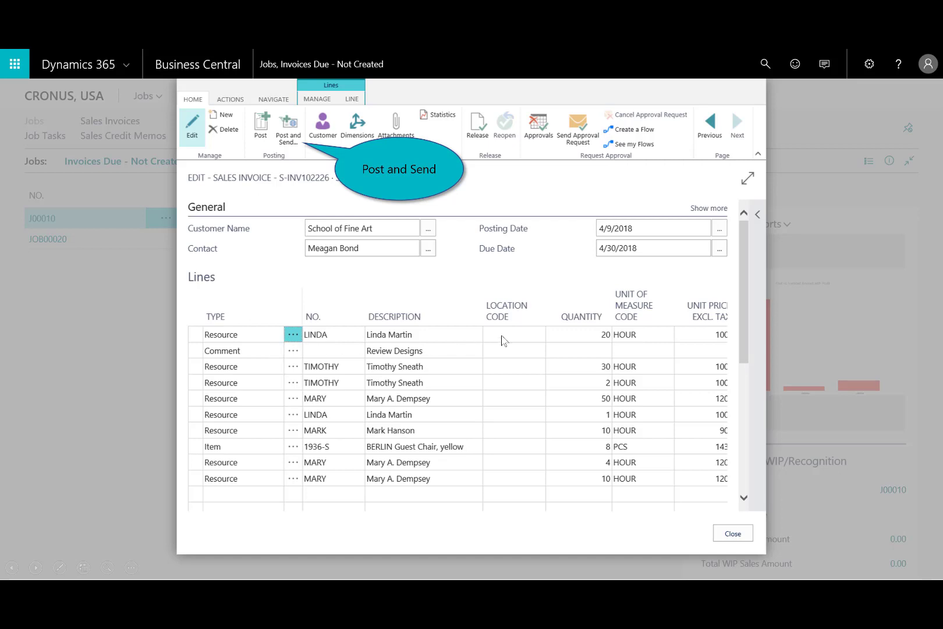
mouse_move(351, 364)
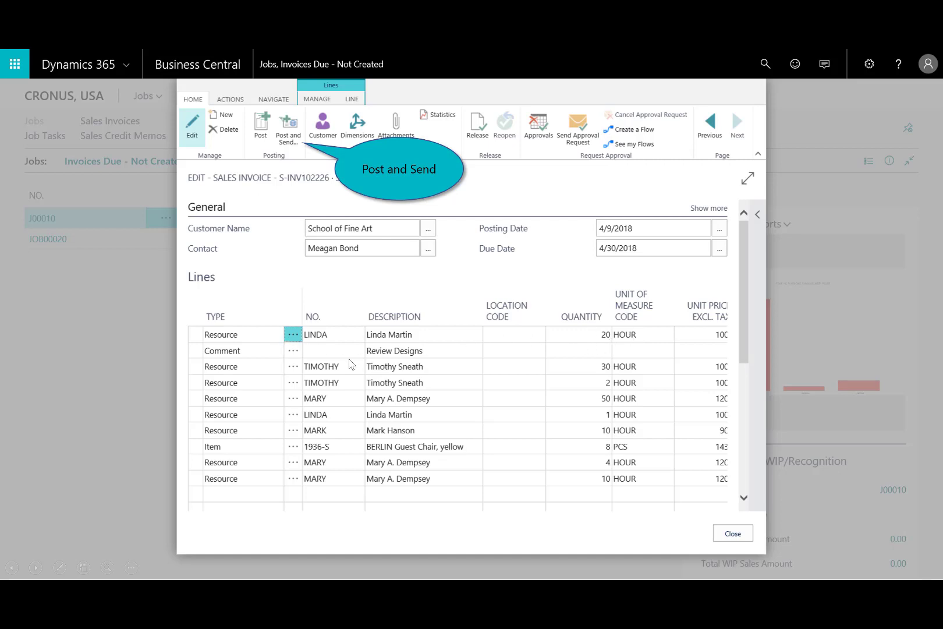
mouse_move(288, 408)
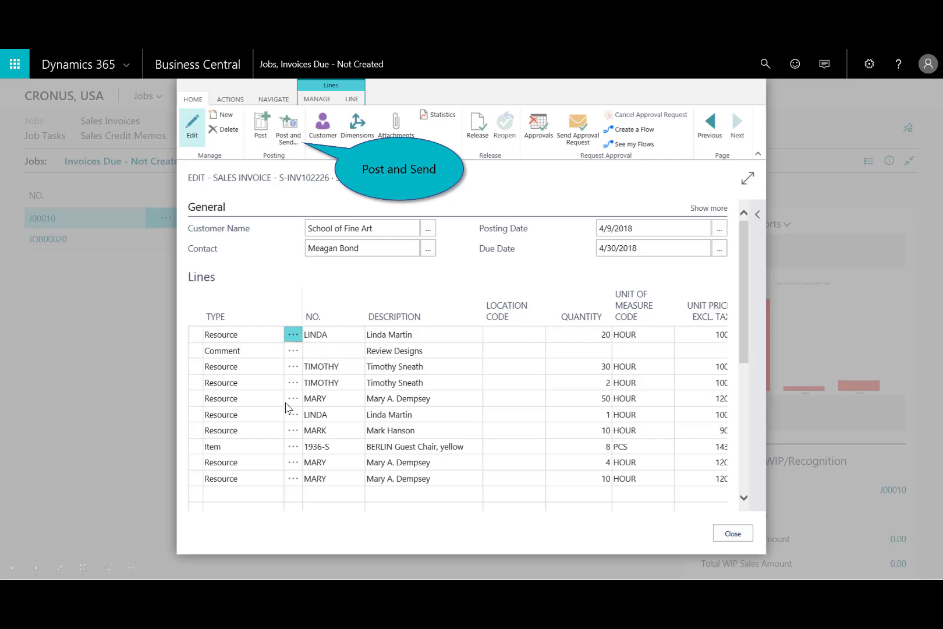
mouse_move(291, 167)
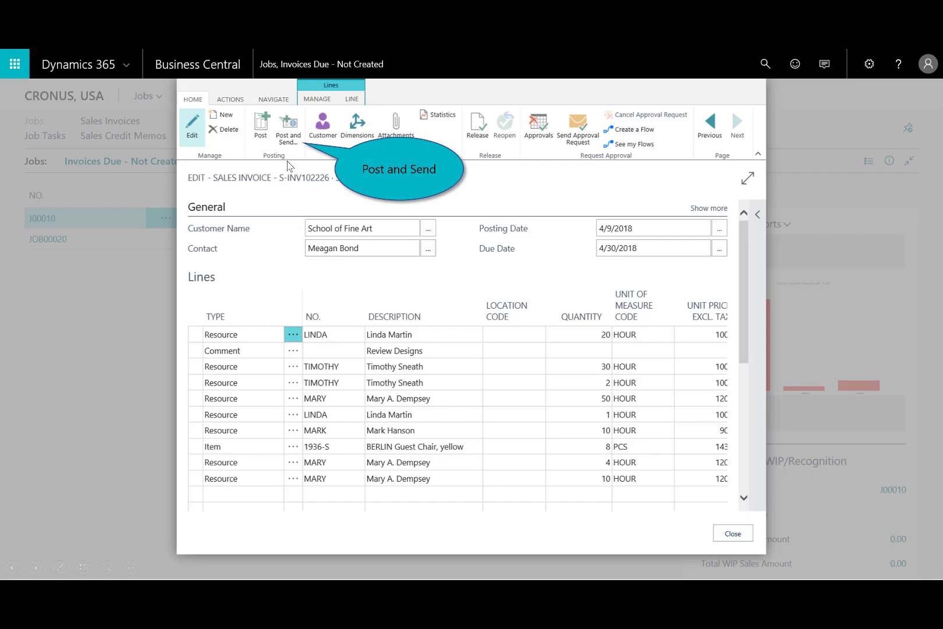
left_click(287, 126)
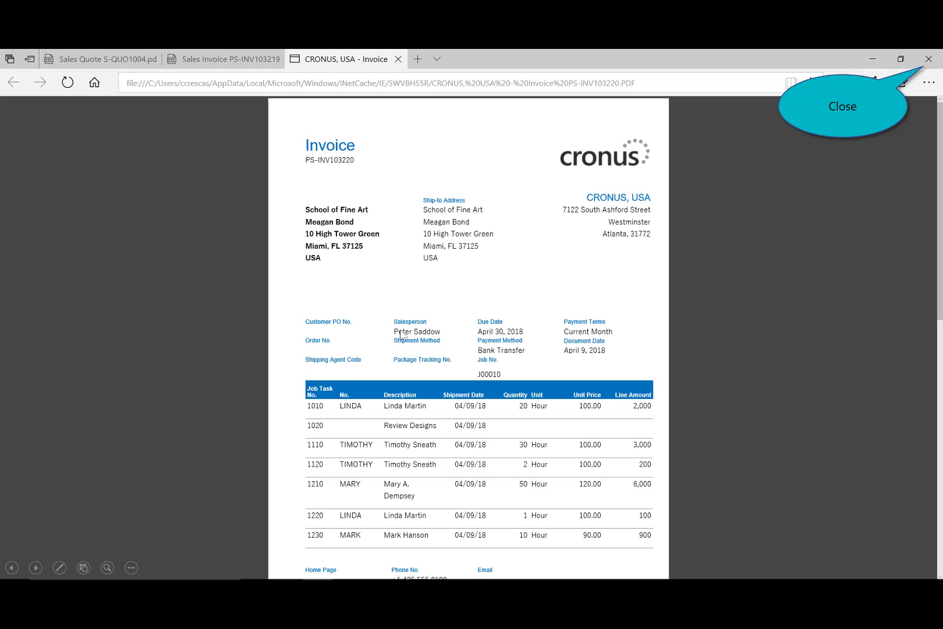
mouse_move(900, 58)
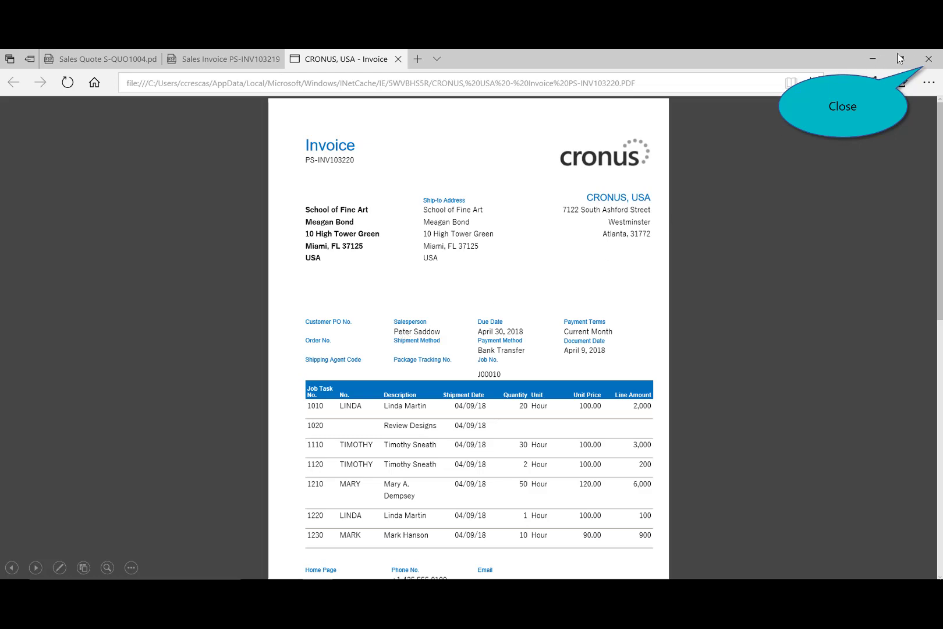